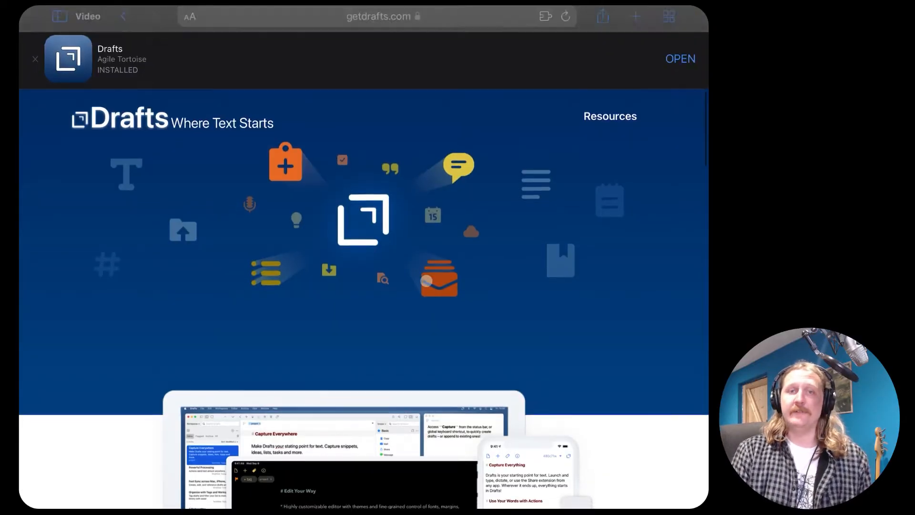
Step: Launch Drafts from the home screen after scrolling to its icon
scroll(down, 3)
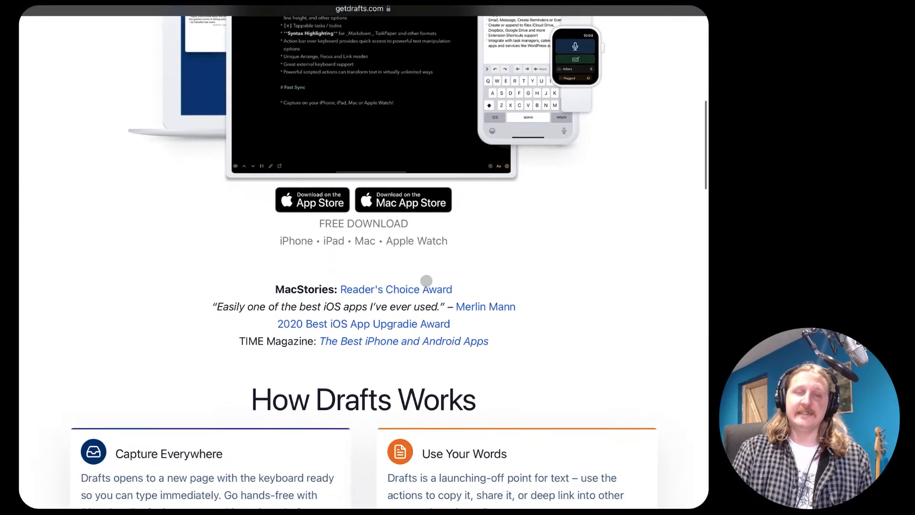
scroll(down, 3)
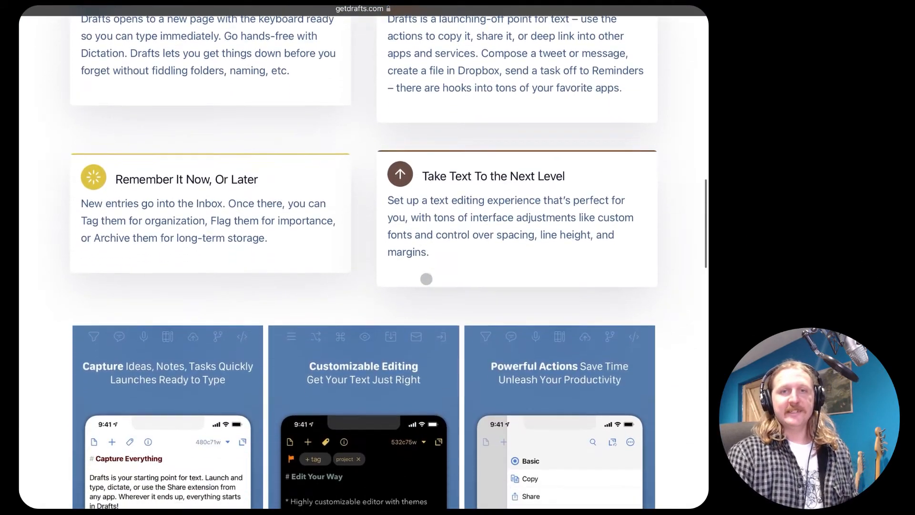
scroll(down, 3)
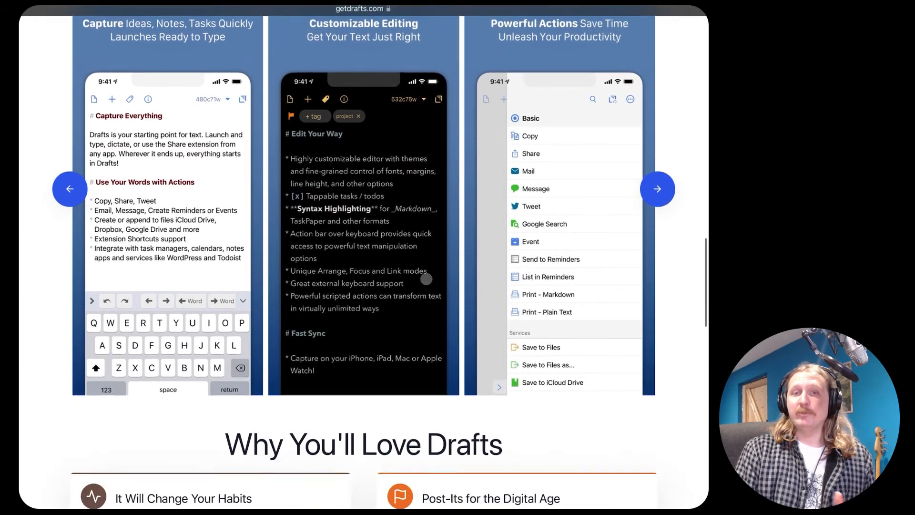
scroll(down, 3)
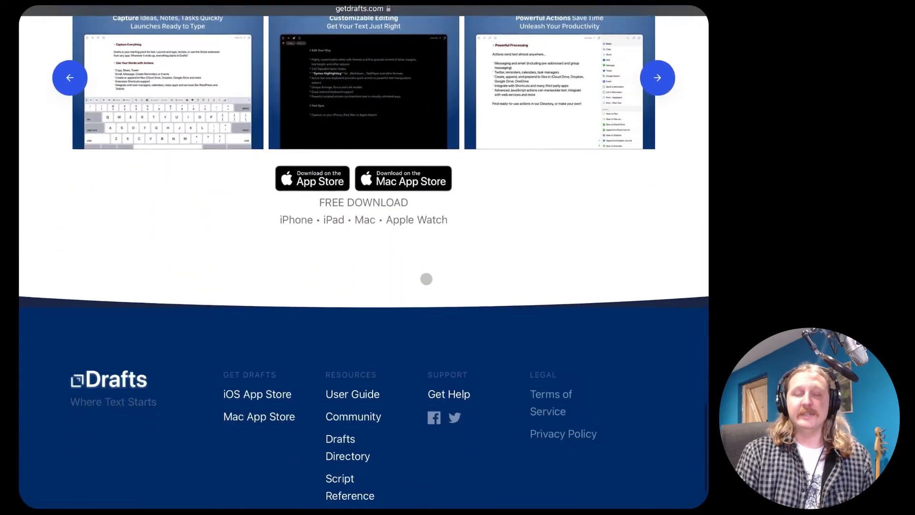
scroll(down, 3)
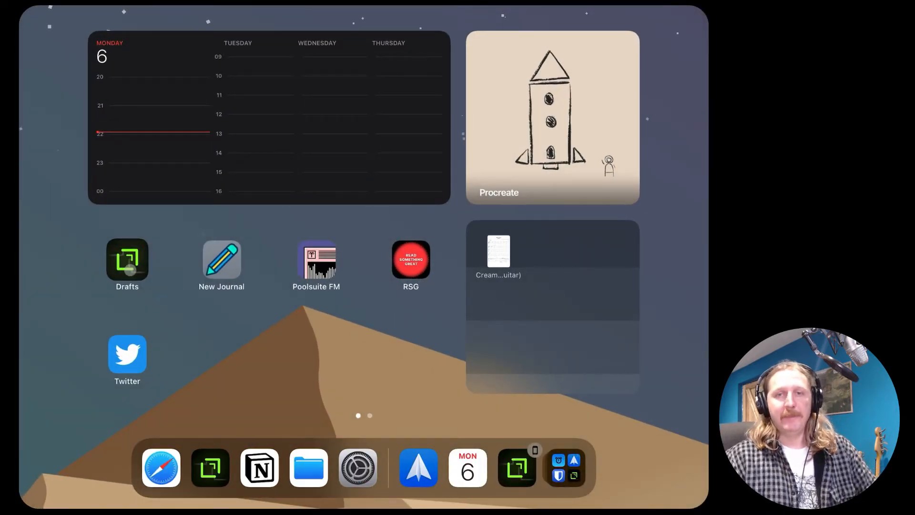
click(127, 260)
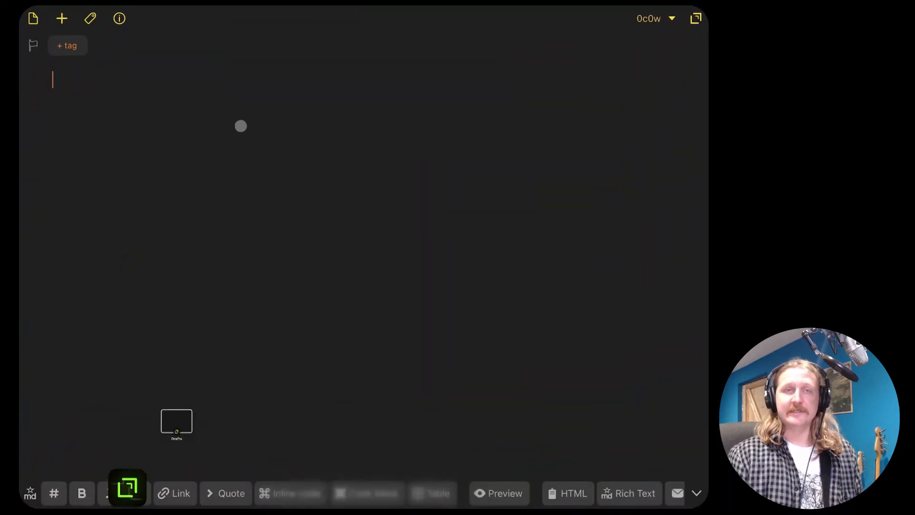
Step: Enter sample text 'Starts on a blank page', browse Editing settings, and return to an empty draft
text(Starts on a b)
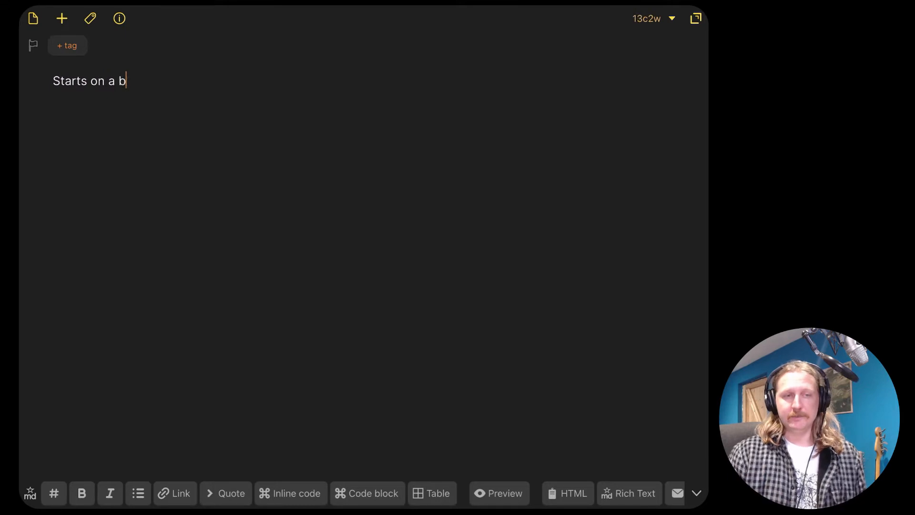
text(lank page)
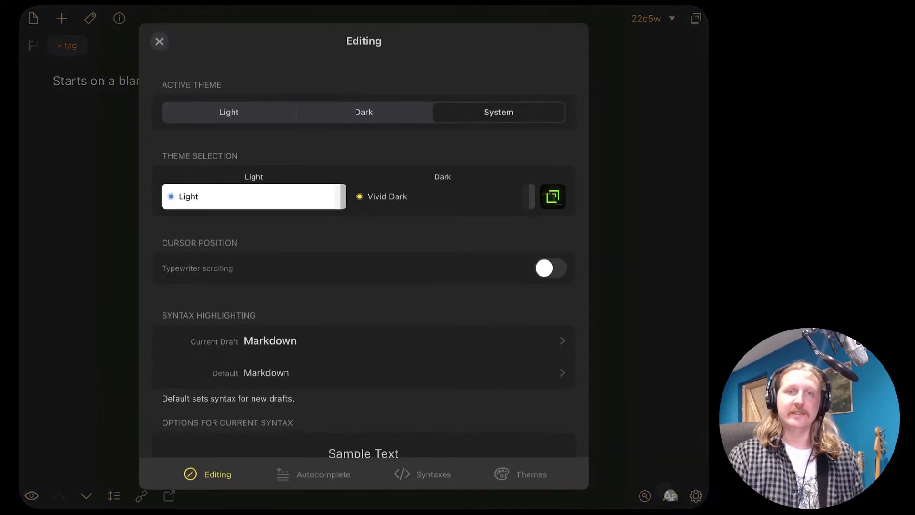
scroll(down, 3)
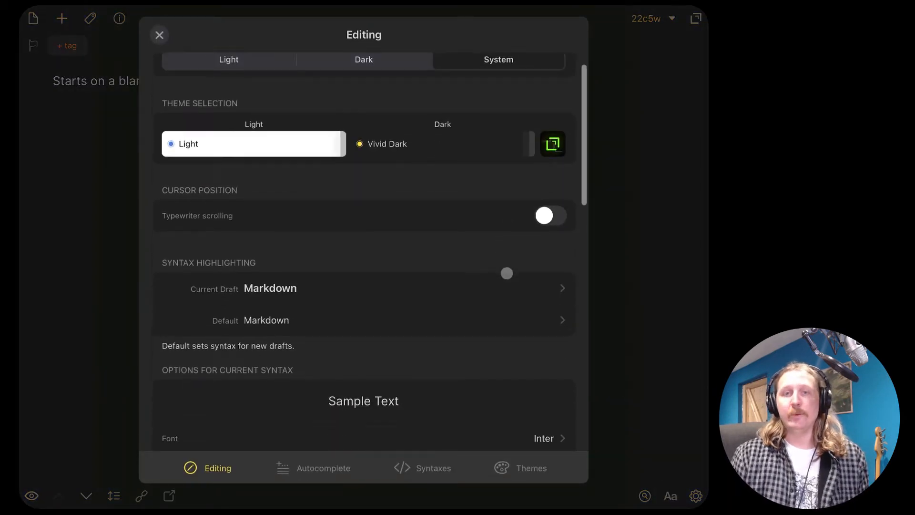
scroll(down, 3)
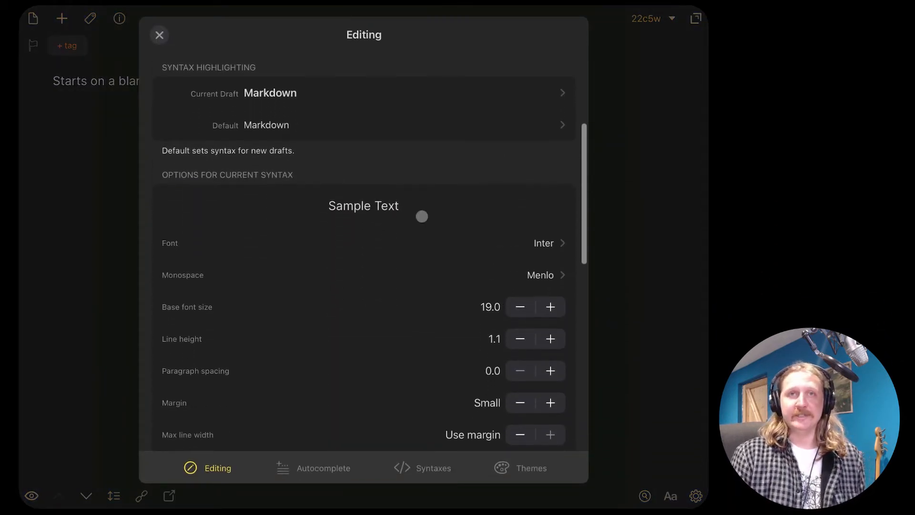
click(159, 36)
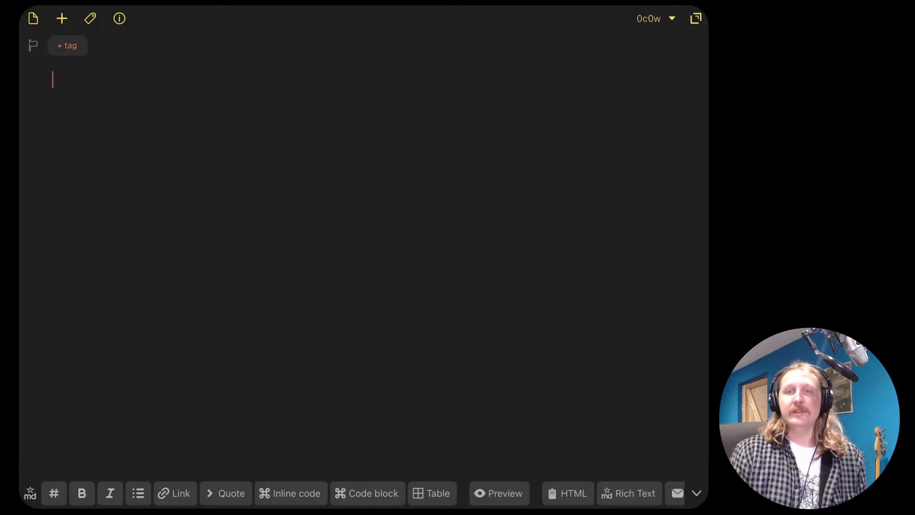
Step: Write the timestamp line '2021-12-06 at 21:58' at the top of the draft
text(2021)
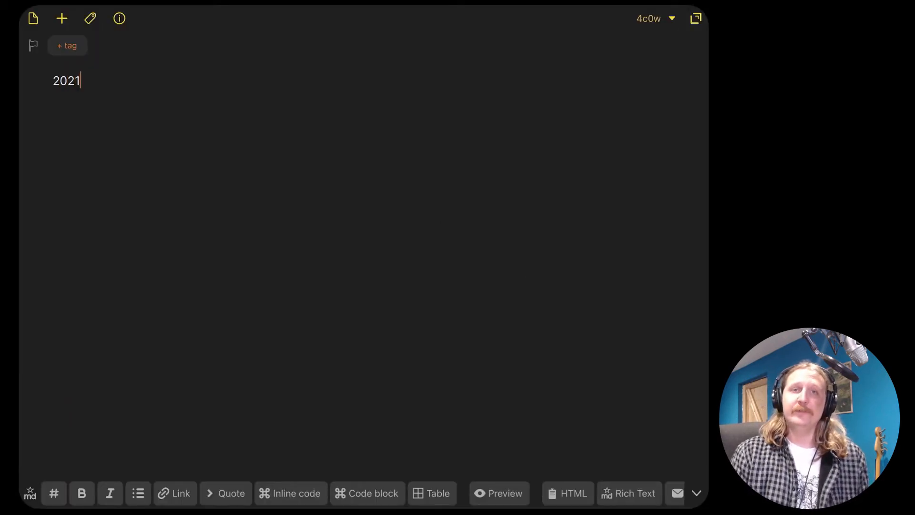
text(-12)
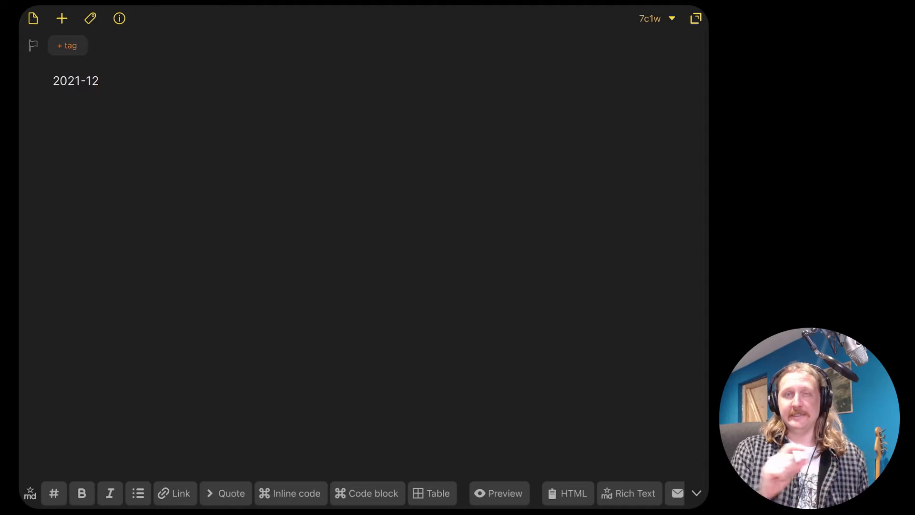
text(-06 at)
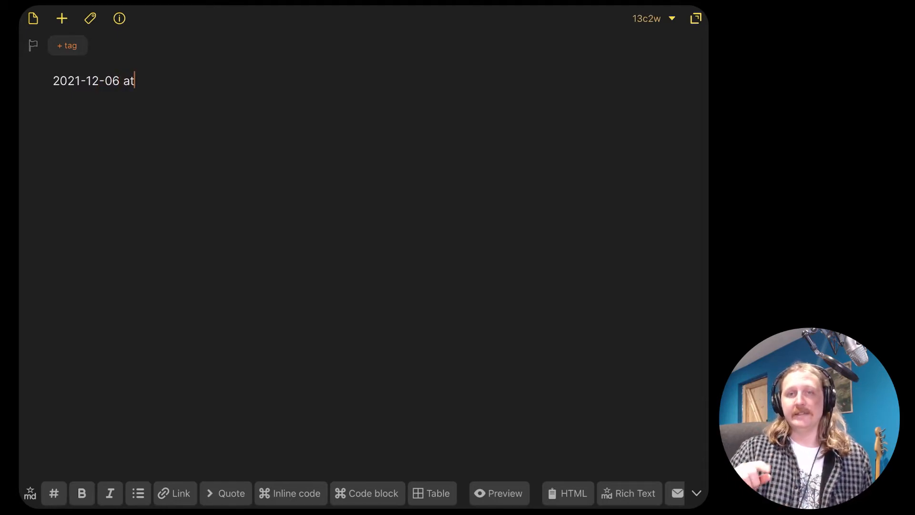
text(21:)
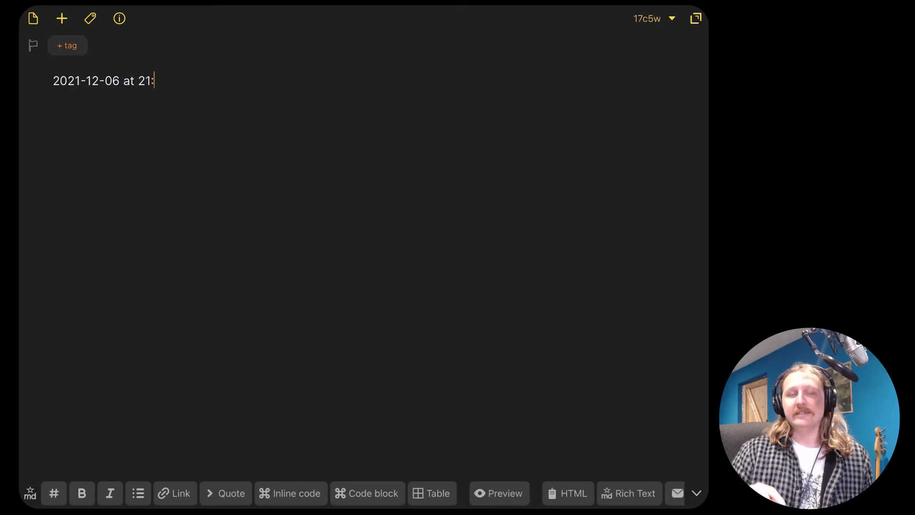
text(58)
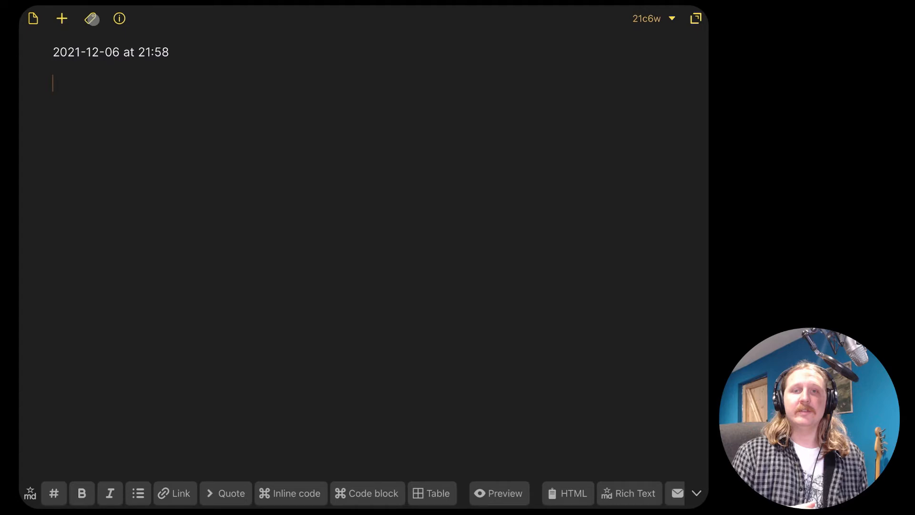
click(90, 18)
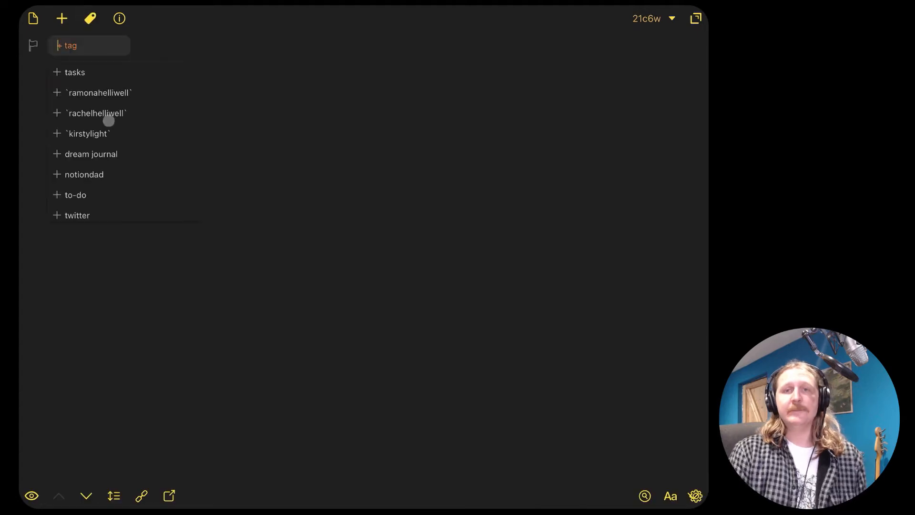
scroll(down, 3)
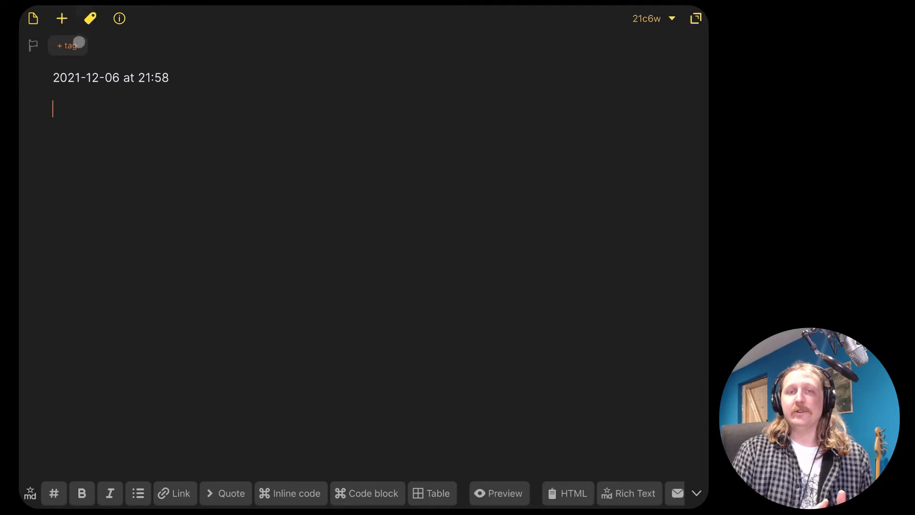
click(67, 46)
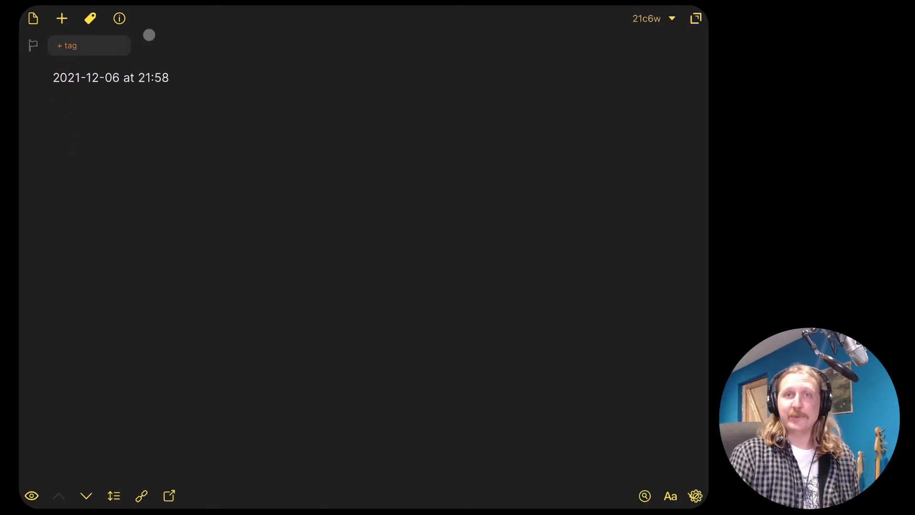
text(`n)
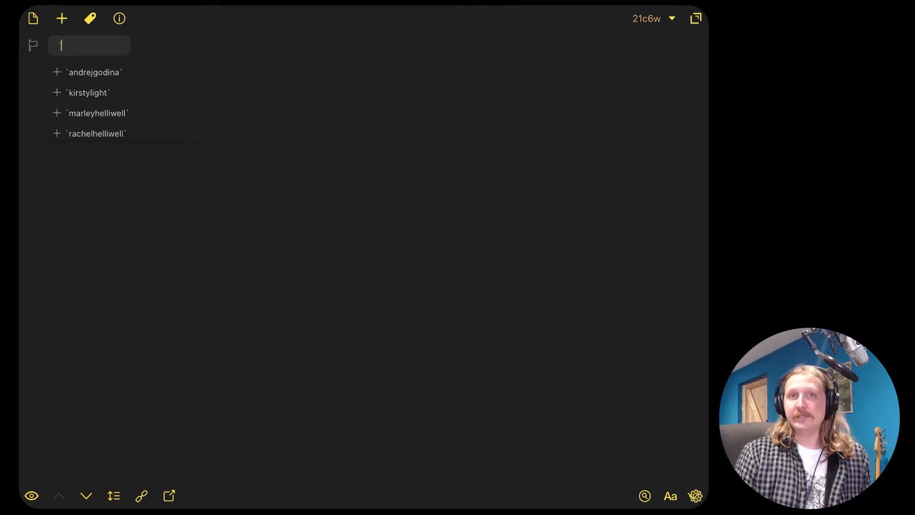
text(no)
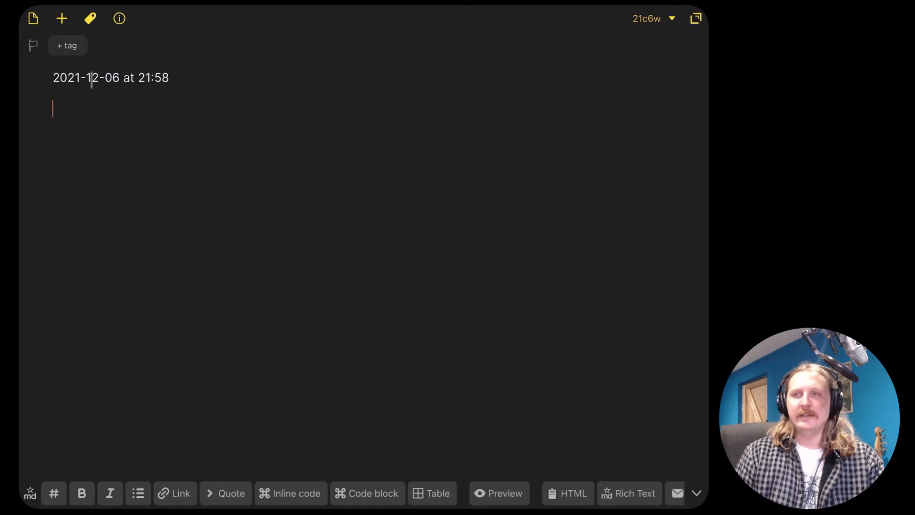
Step: Add the tag 'notiondad' to the journal entry
click(66, 46)
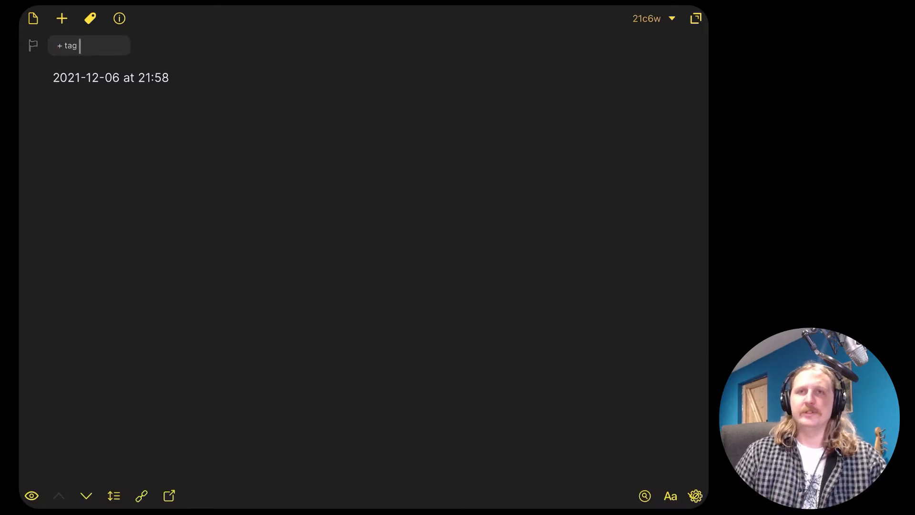
text(notiond)
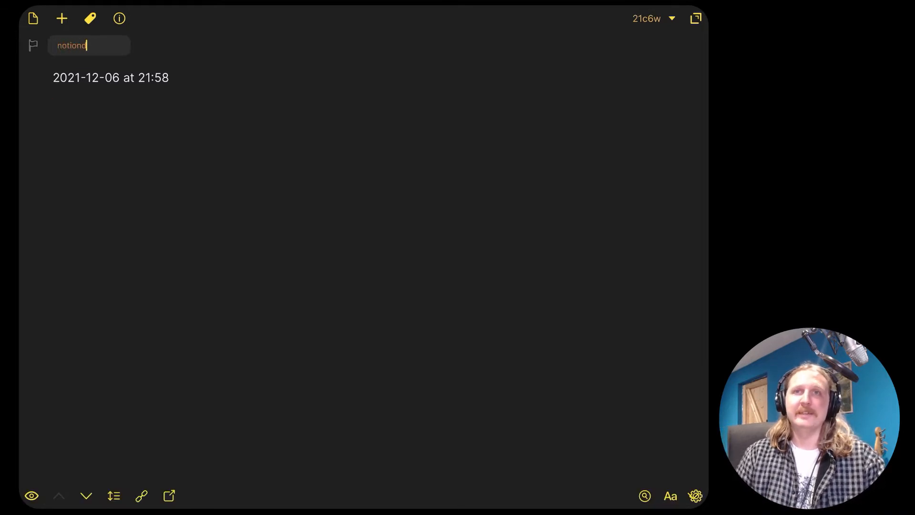
text(ad)
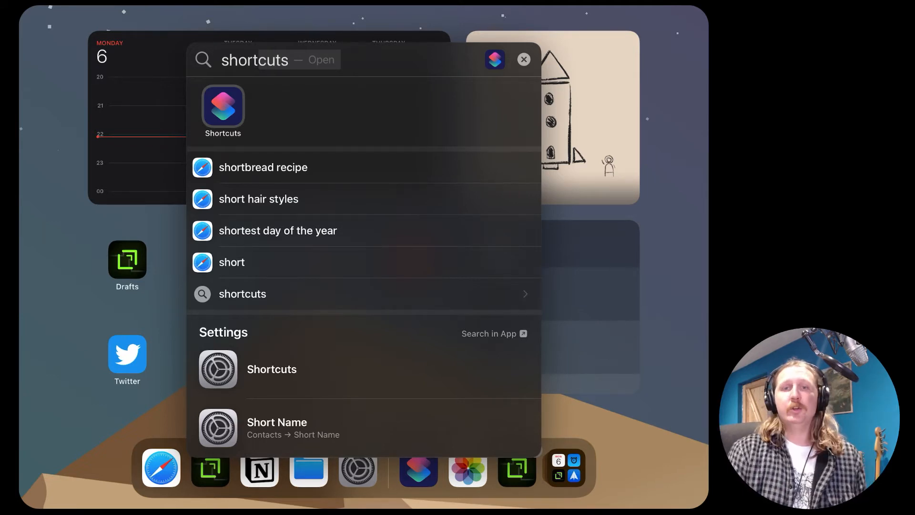
Step: Launch Shortcuts, start a new shortcut and search the actions for 'Date'
click(222, 108)
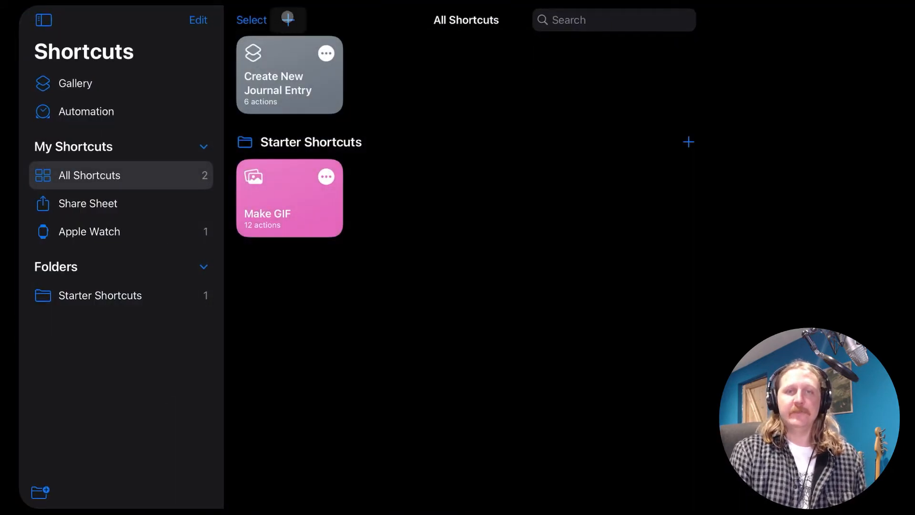
click(287, 20)
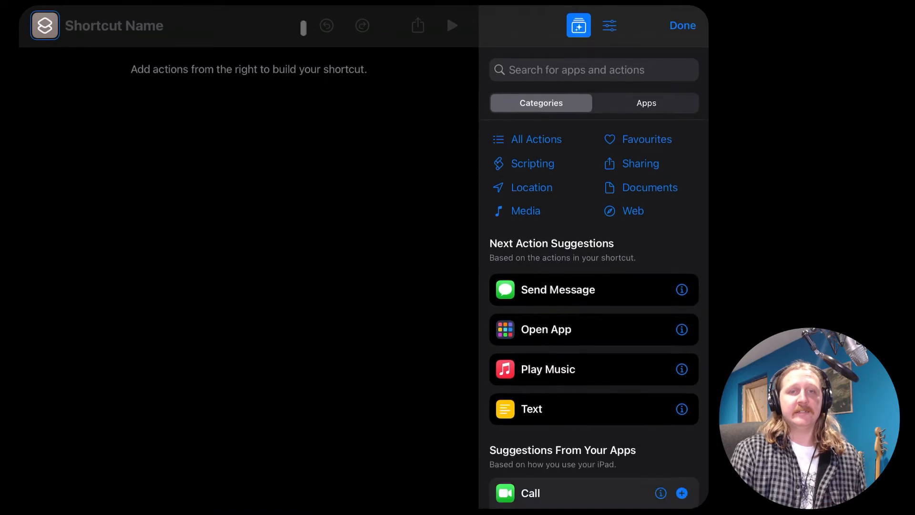
click(584, 69)
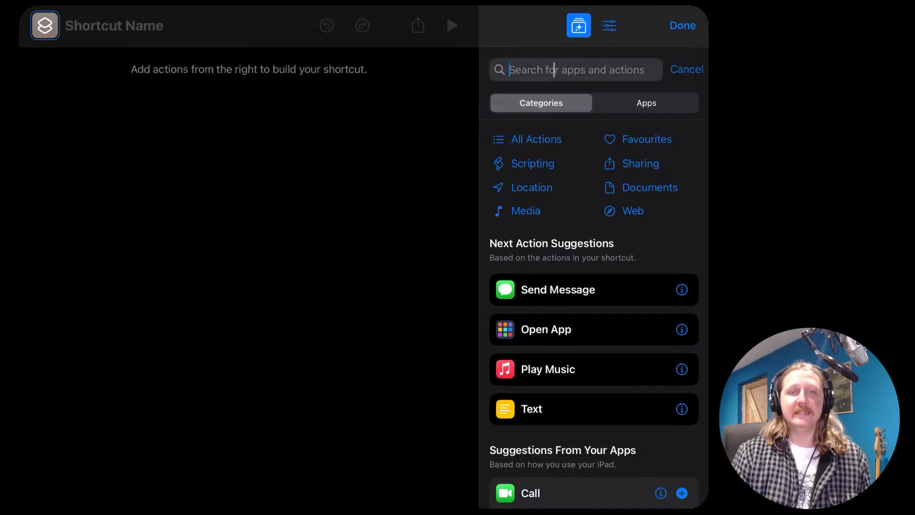
text(Date)
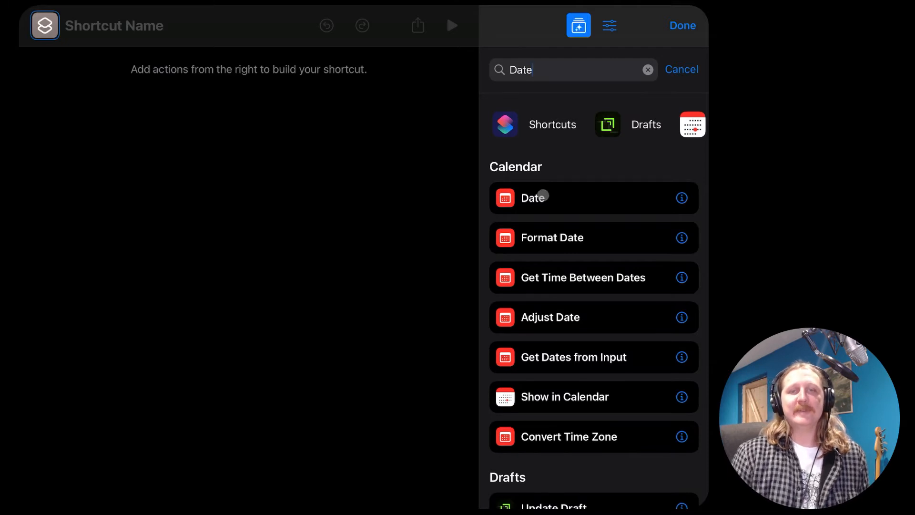
Step: Add a Date action and keep Current Date as its value
click(532, 198)
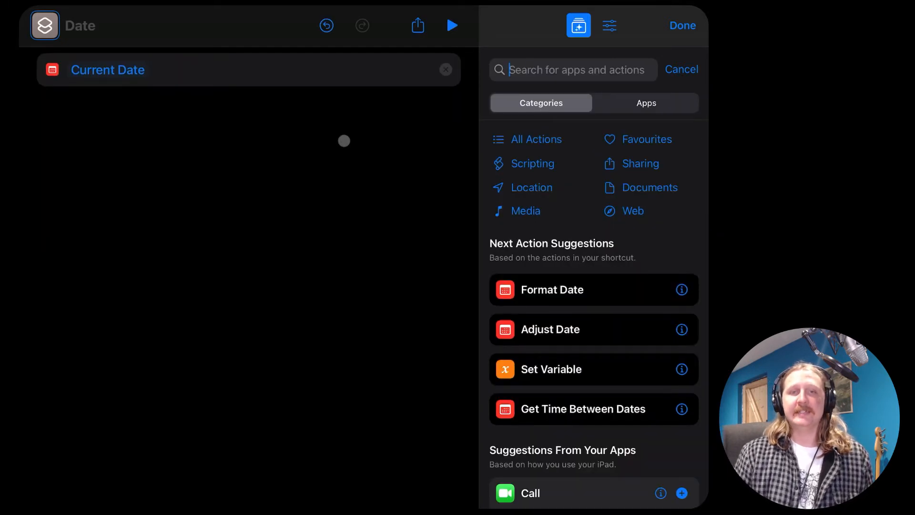
click(108, 69)
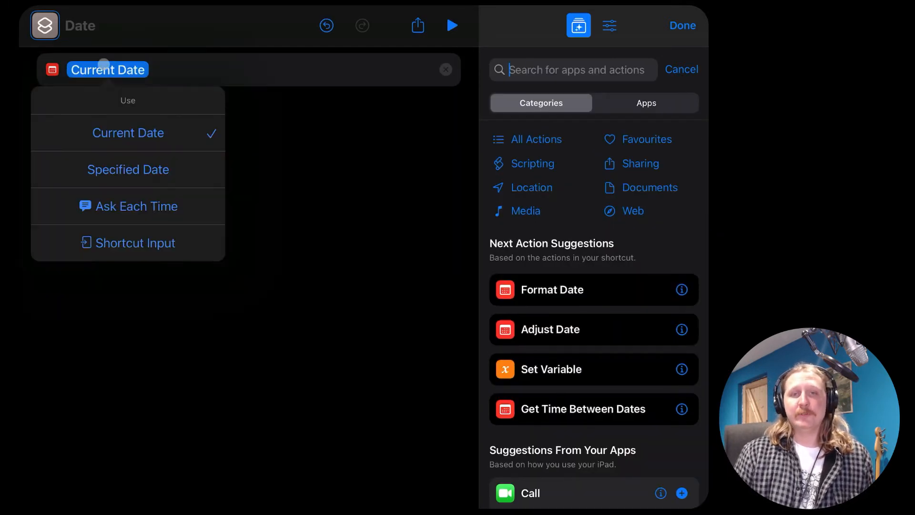
click(274, 158)
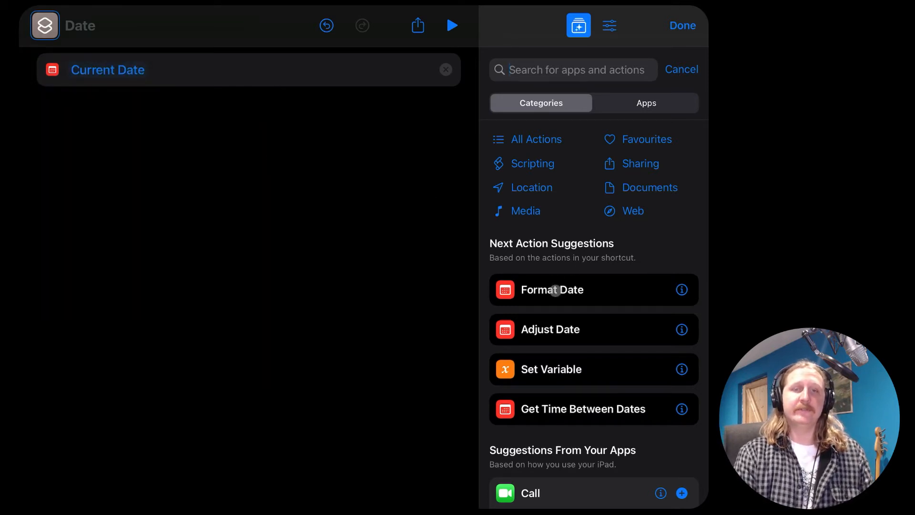
Step: Add a Format Date step and switch its Date Format to Custom
click(551, 290)
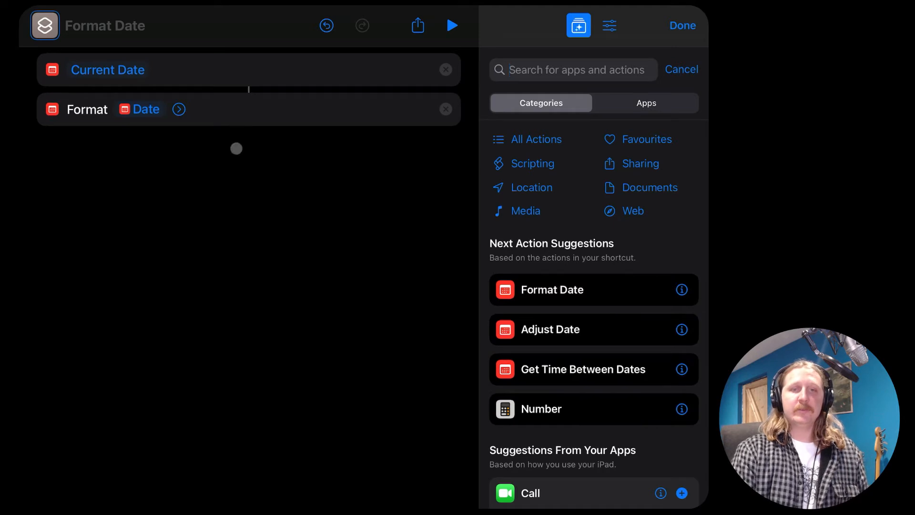
click(180, 109)
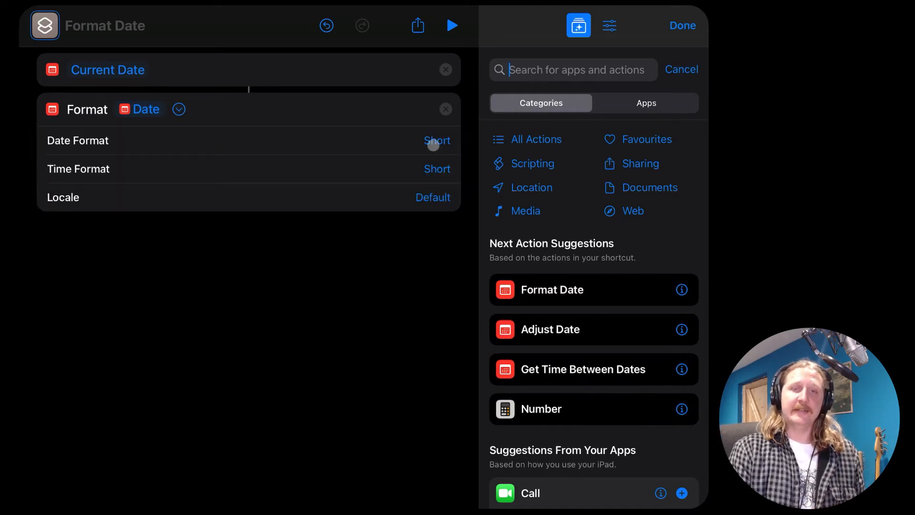
click(436, 140)
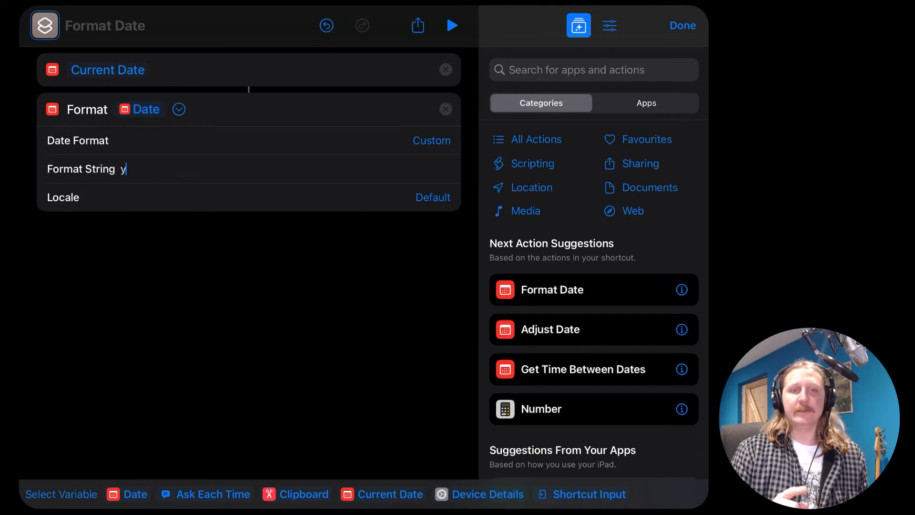
Step: Enter the custom format string yyyy-MM-dd 'at' HH mm
text(yyy-)
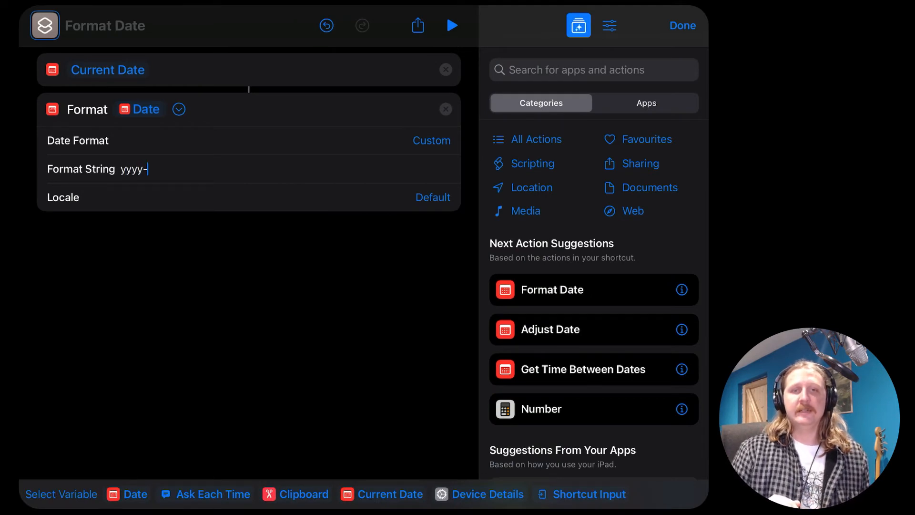
text(MM)
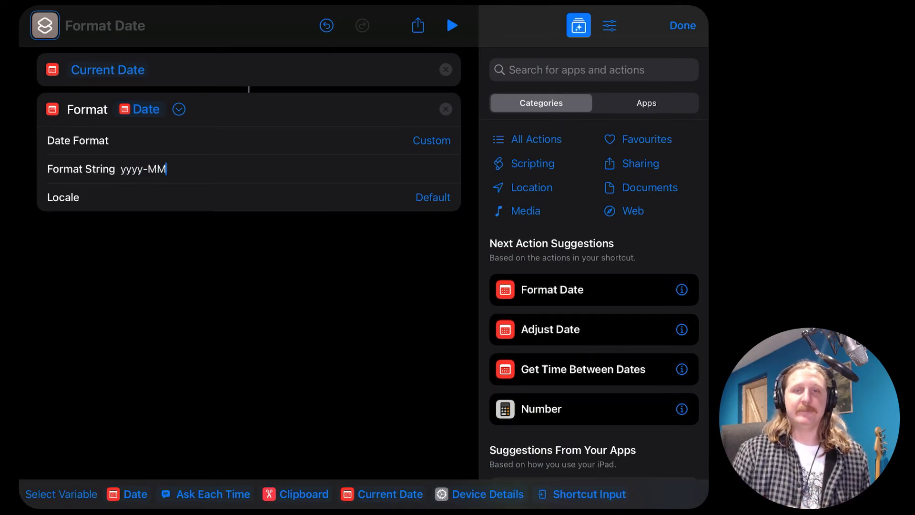
text(-)
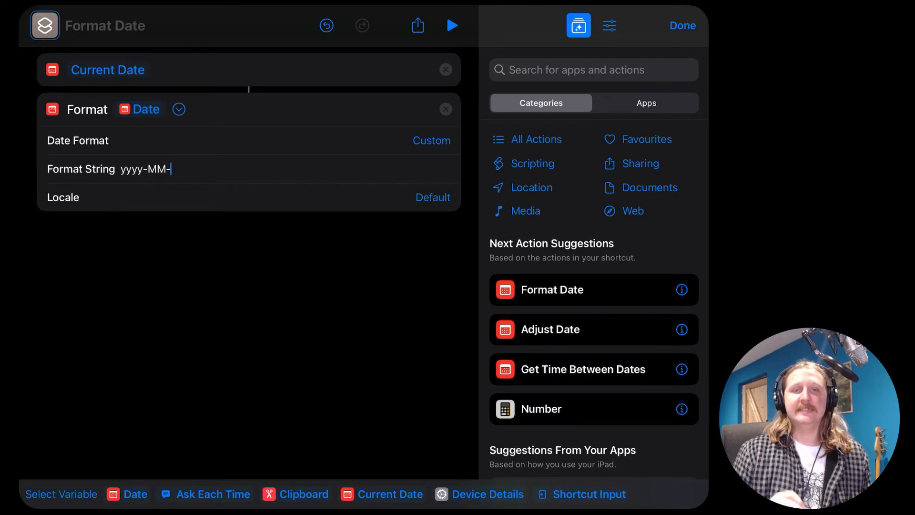
text(dd 'a)
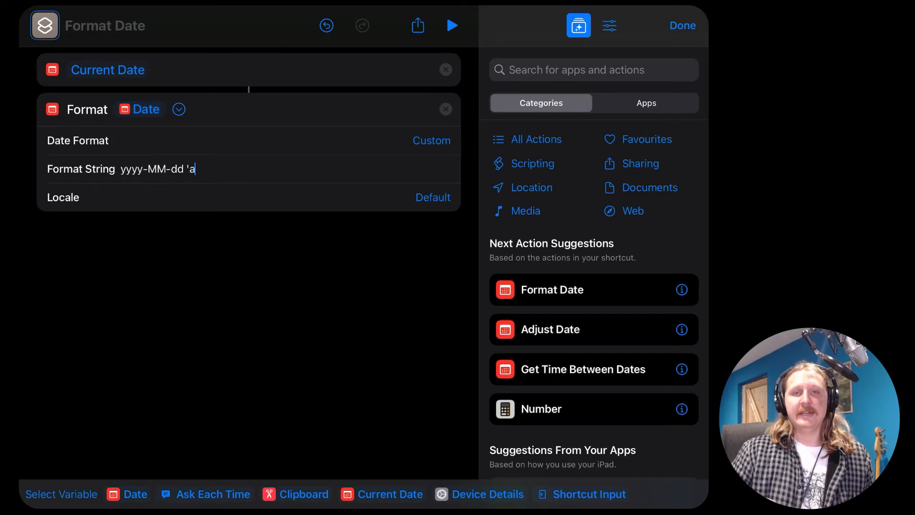
text(t')
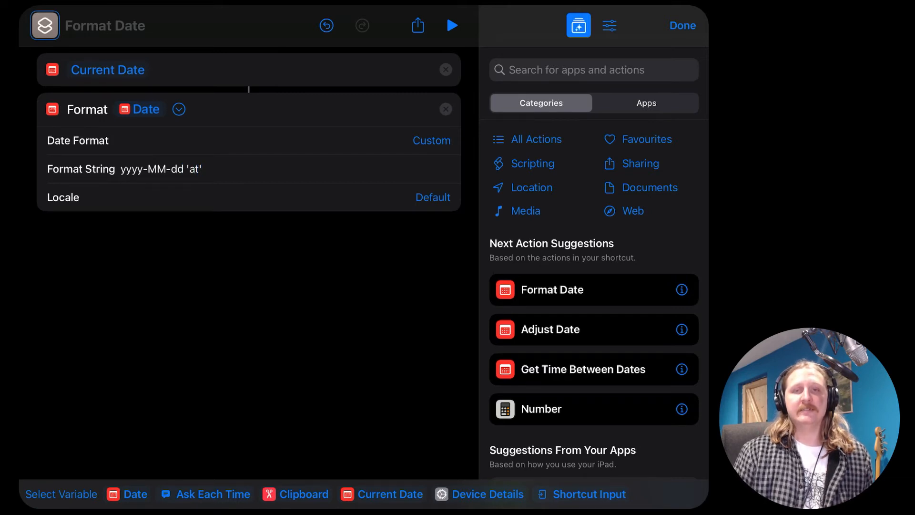
text(H)
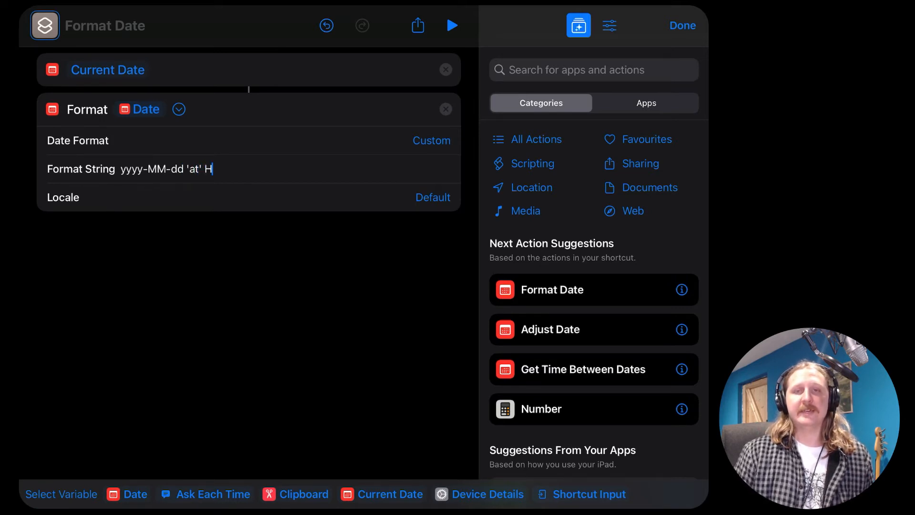
text(H)
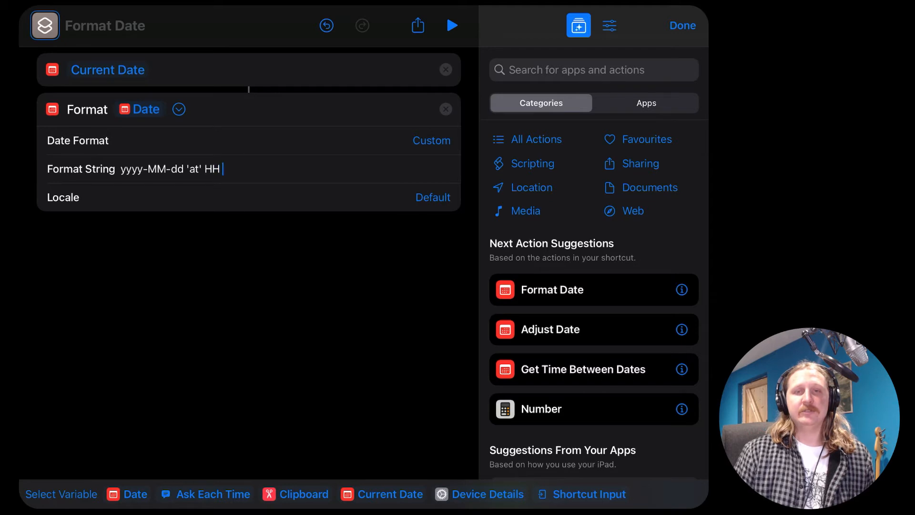
text(mm)
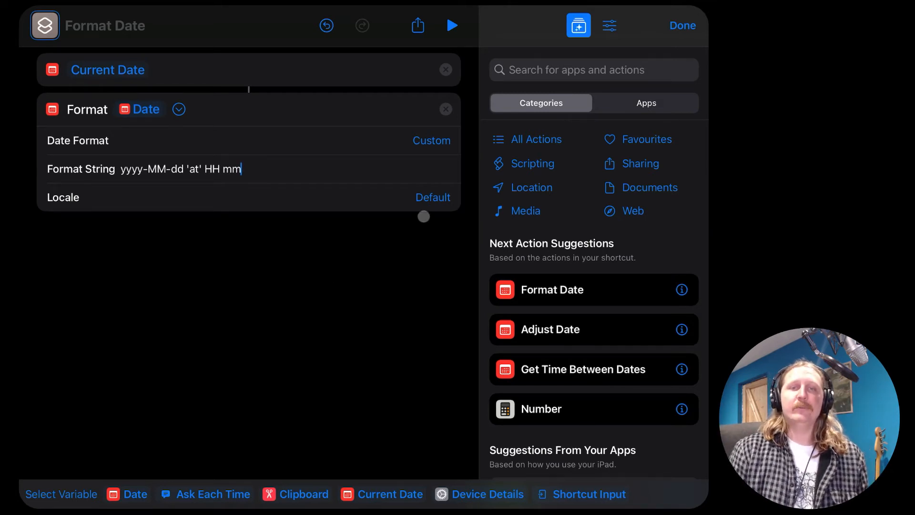
Step: Search the shortcut actions for 'Loca'
click(584, 70)
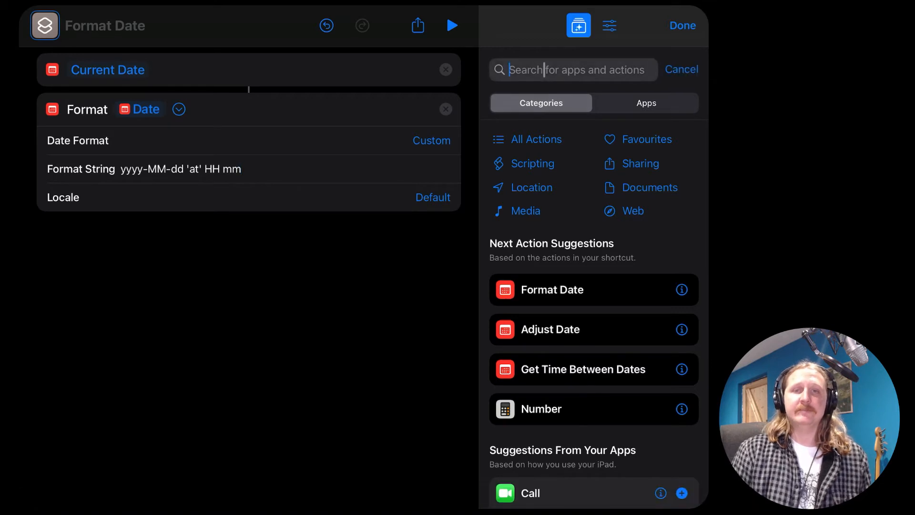
text(Location)
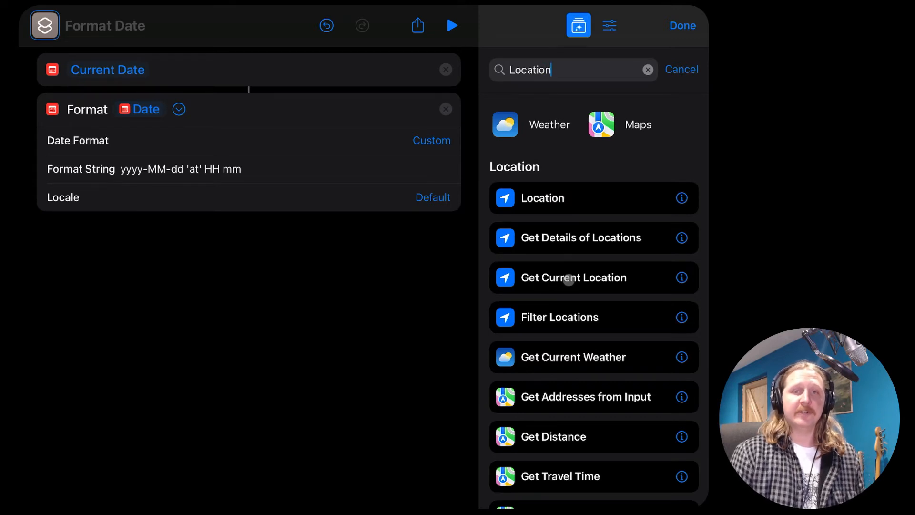
Step: Add a Get Current Location step with Precision set to Nearest Ten Metres
click(573, 278)
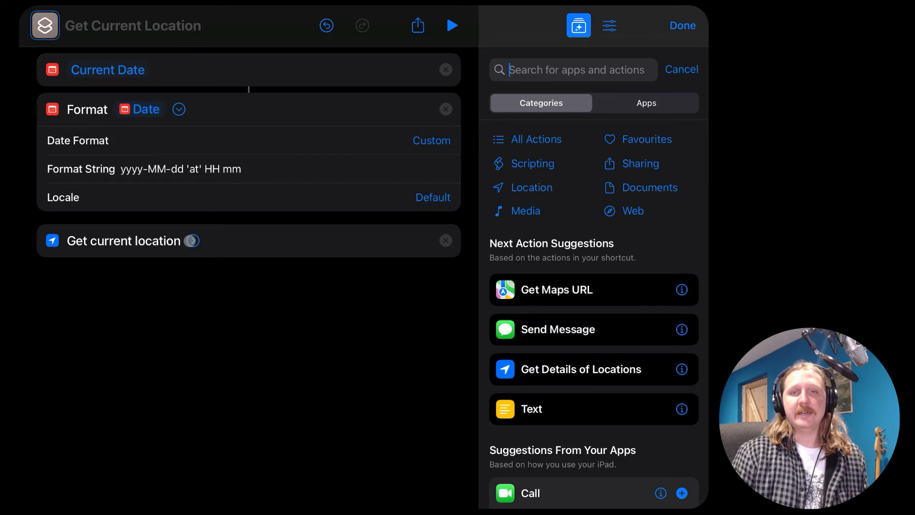
click(192, 241)
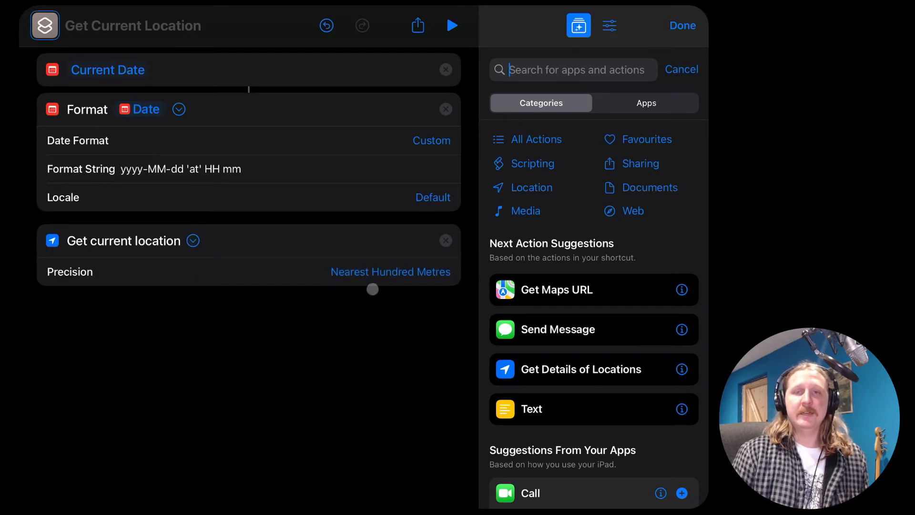
click(390, 272)
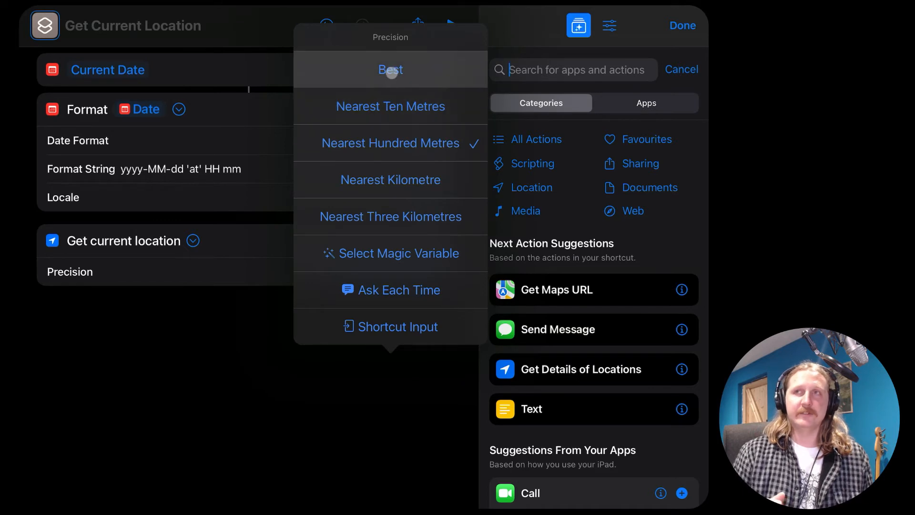
click(390, 69)
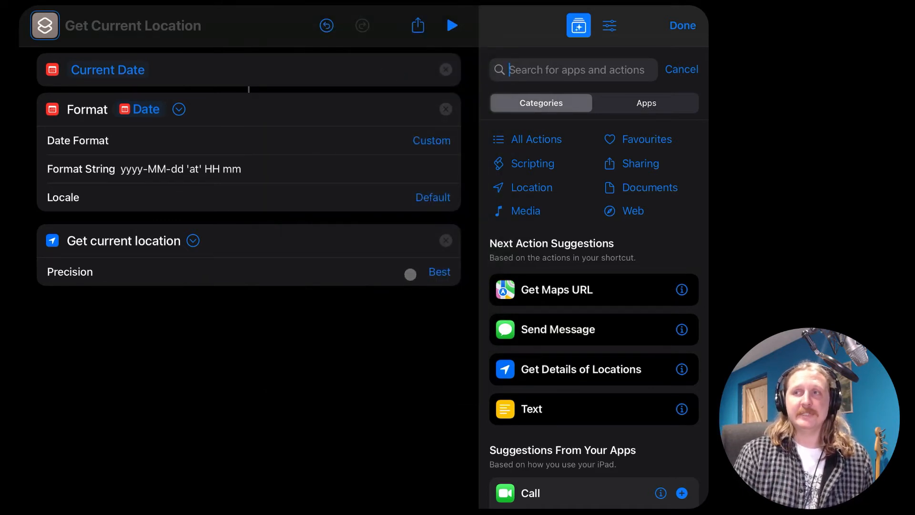
click(439, 272)
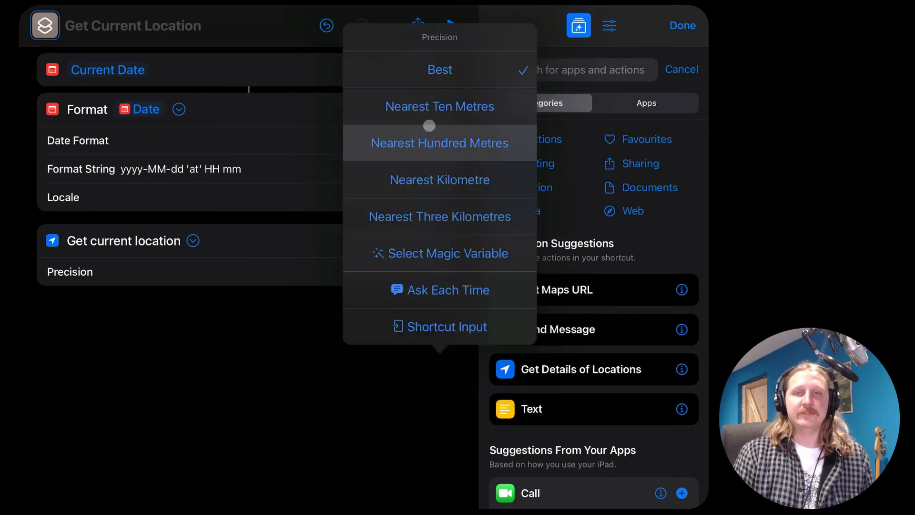
click(440, 106)
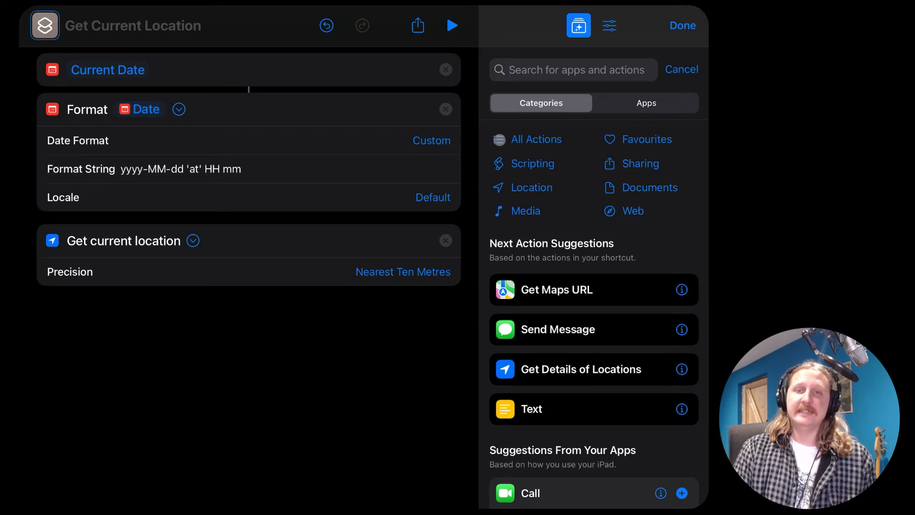
Step: Add a Get Maps URL step for the current location and collapse the step details
text(Get maps)
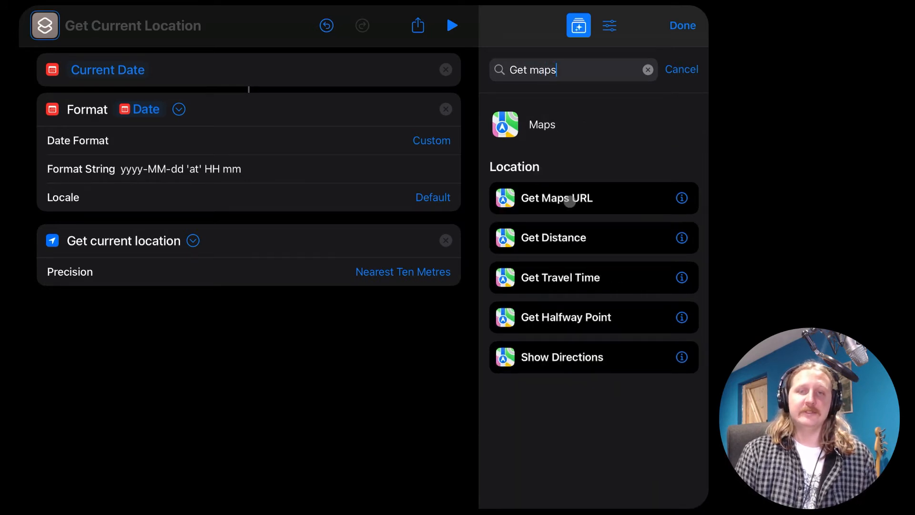
click(556, 198)
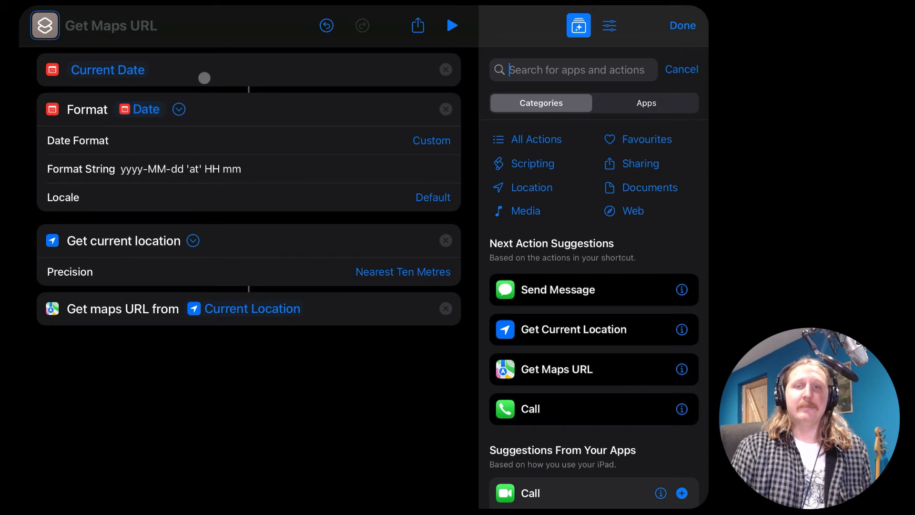
click(179, 108)
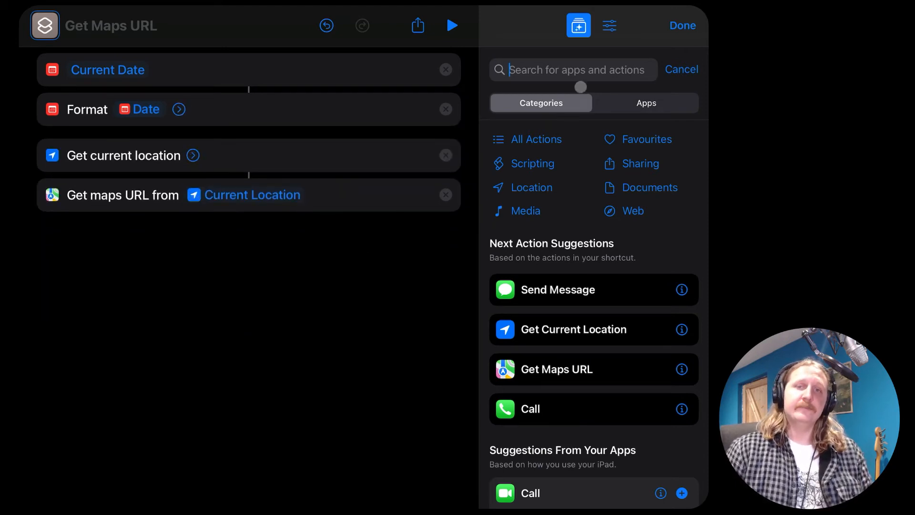
Step: Add a Create Draft step and fill its Content with the formatted date and 'Map:' location
text(Create draf)
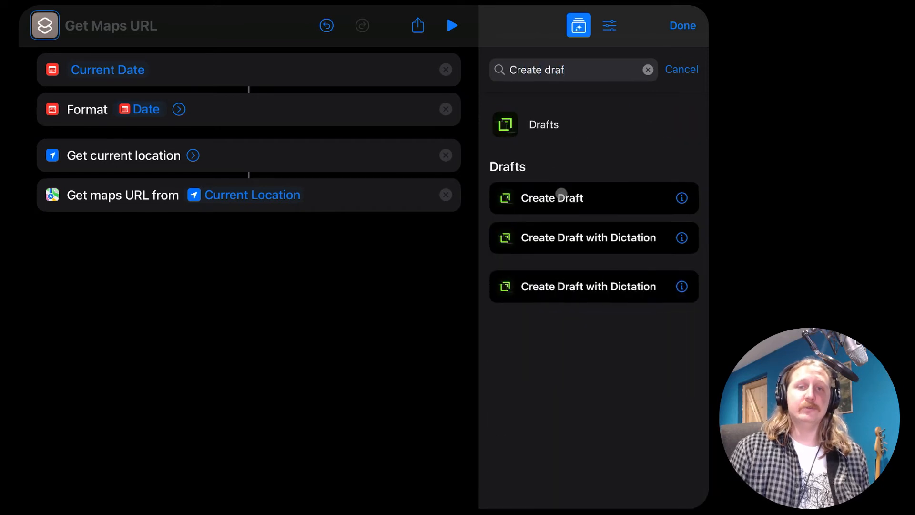
click(551, 198)
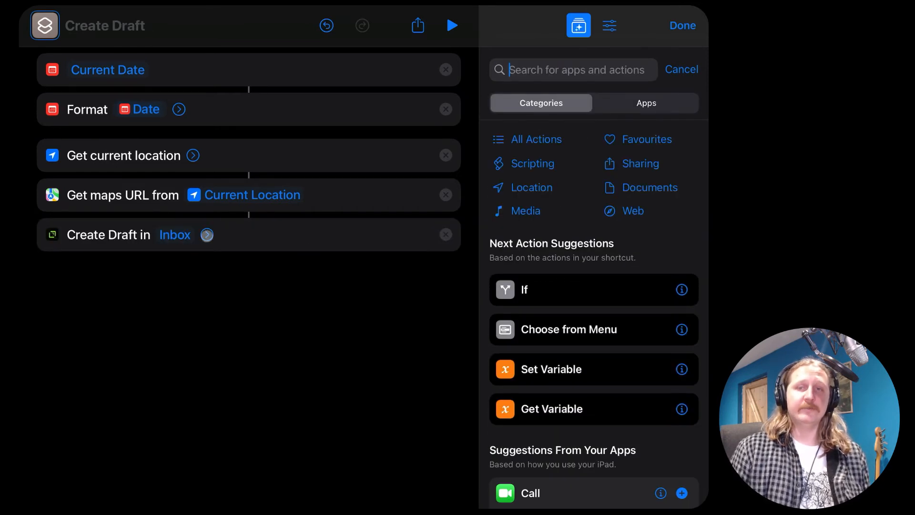
click(207, 234)
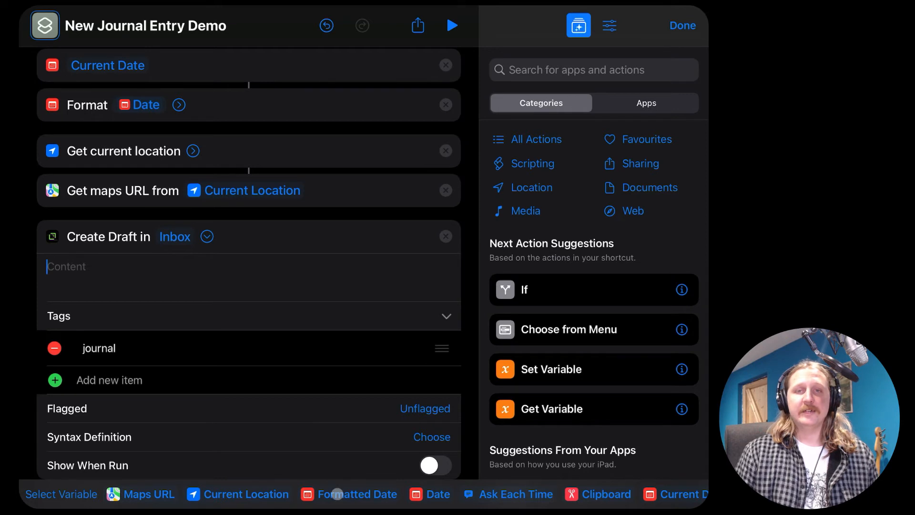
click(357, 495)
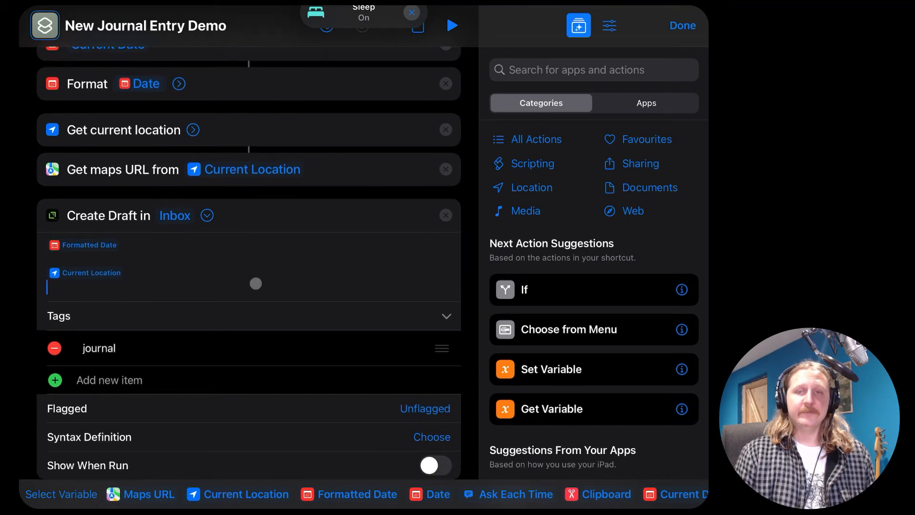
text(Map:)
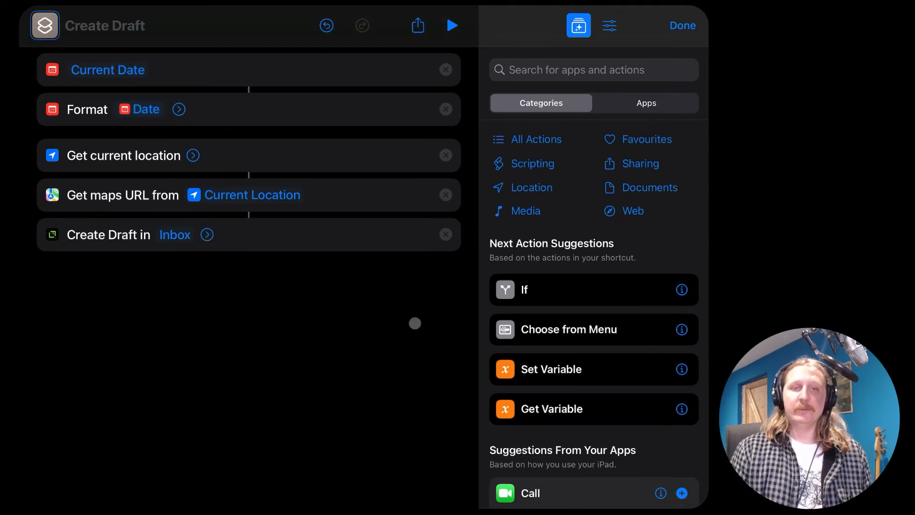
Step: Add an Open Draft step and rename the shortcut 'New Journal Entry Video Demo'
click(593, 70)
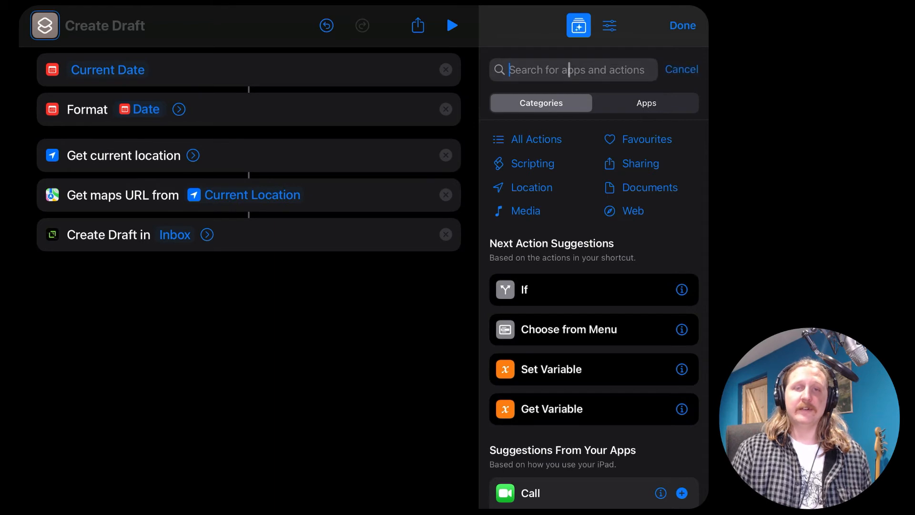
text(Open dr)
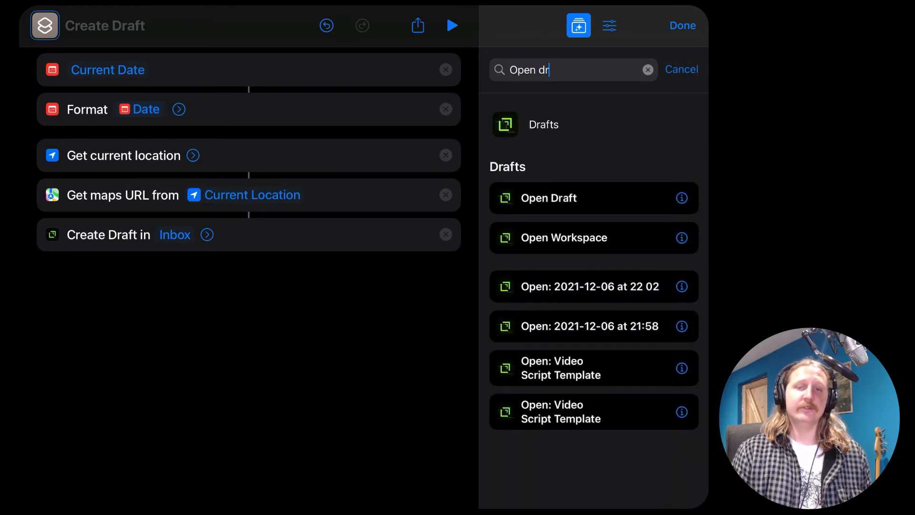
mouse_move(549, 198)
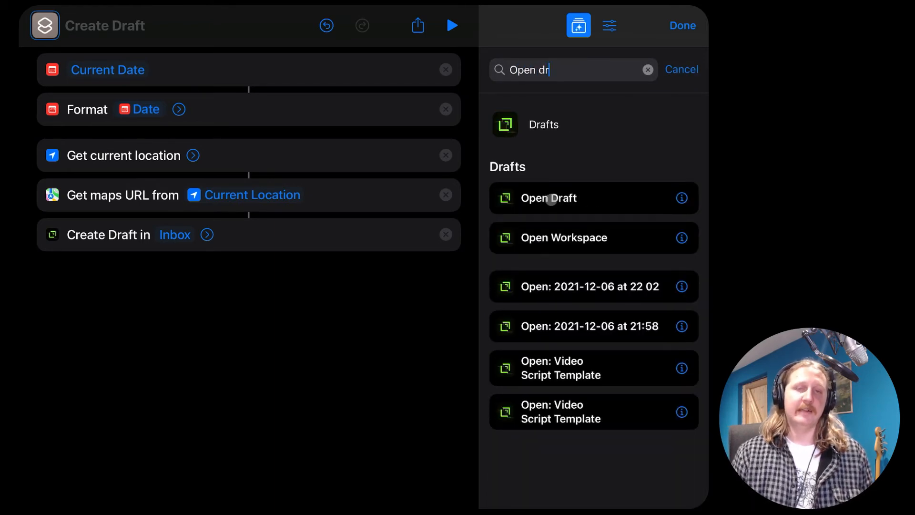
click(547, 199)
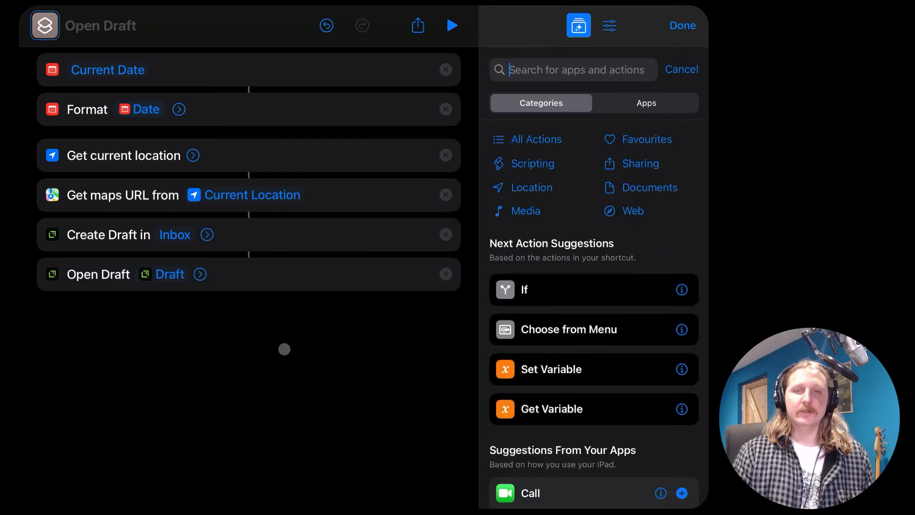
mouse_move(269, 355)
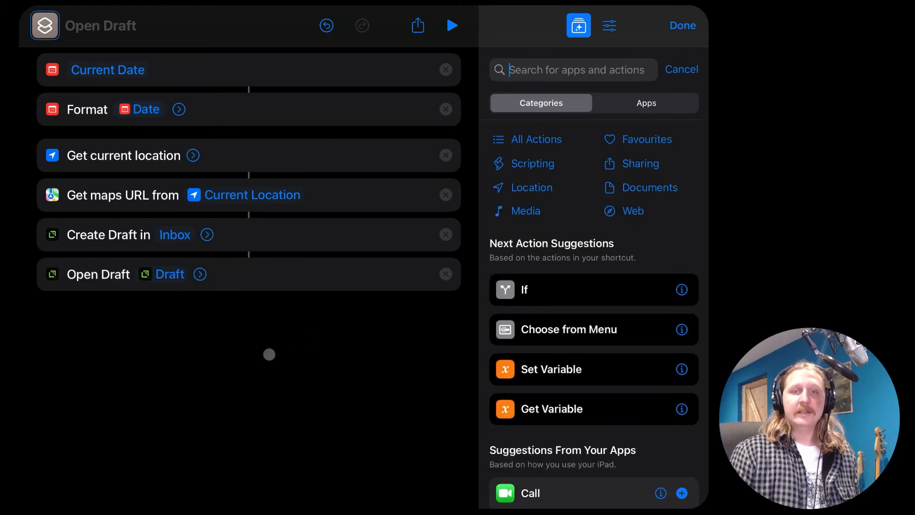
mouse_move(490, 152)
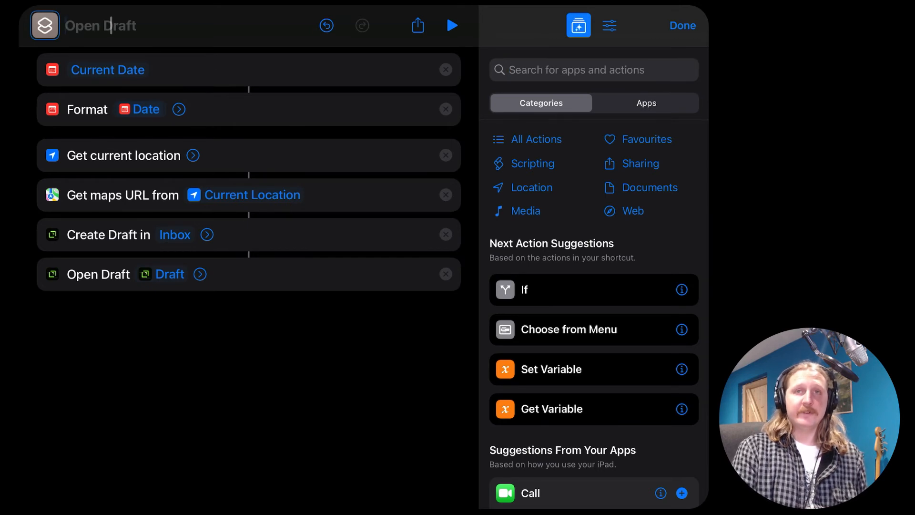
text(New Journal En)
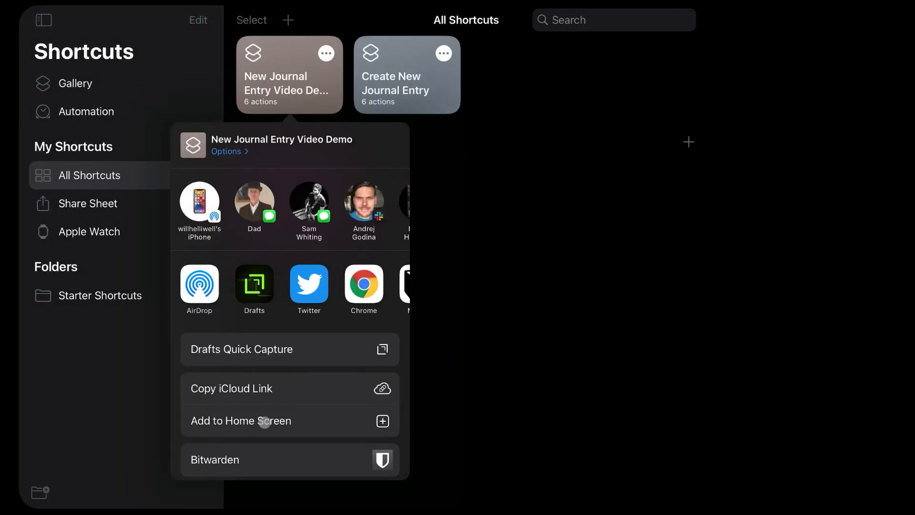
Step: Add the New Journal Entry Video Demo shortcut to the Home Screen
click(240, 420)
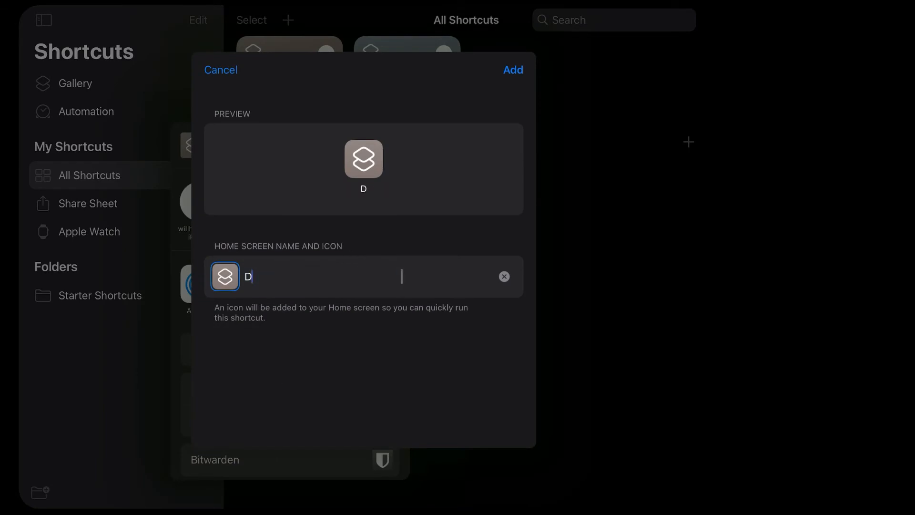
click(224, 276)
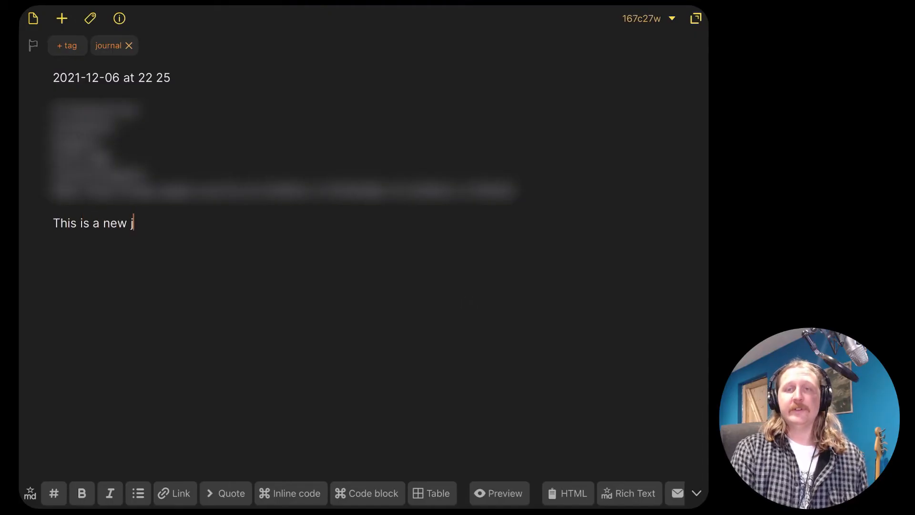
Step: Write the entry text: "This is a new journal entry. Tonight, I filmed the video for creating a new entry with a shortcut."
text(ournal entry.)
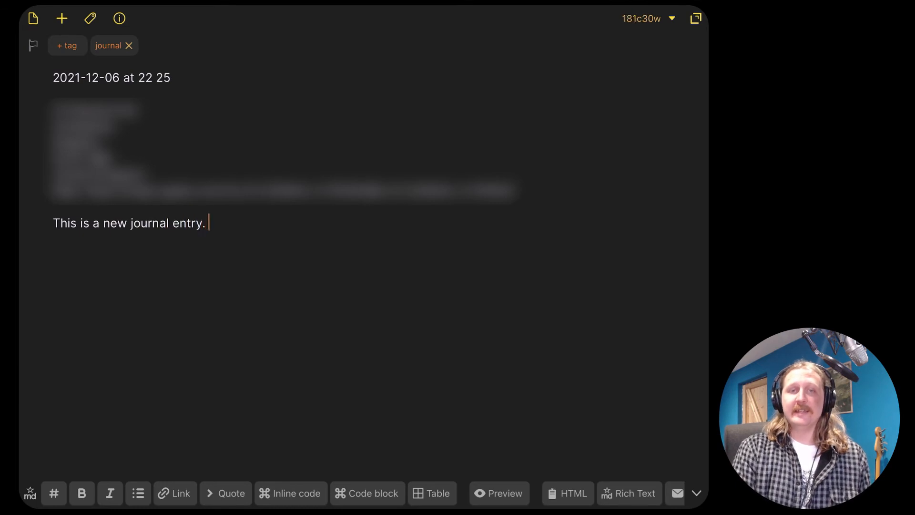
text(Tonight, I)
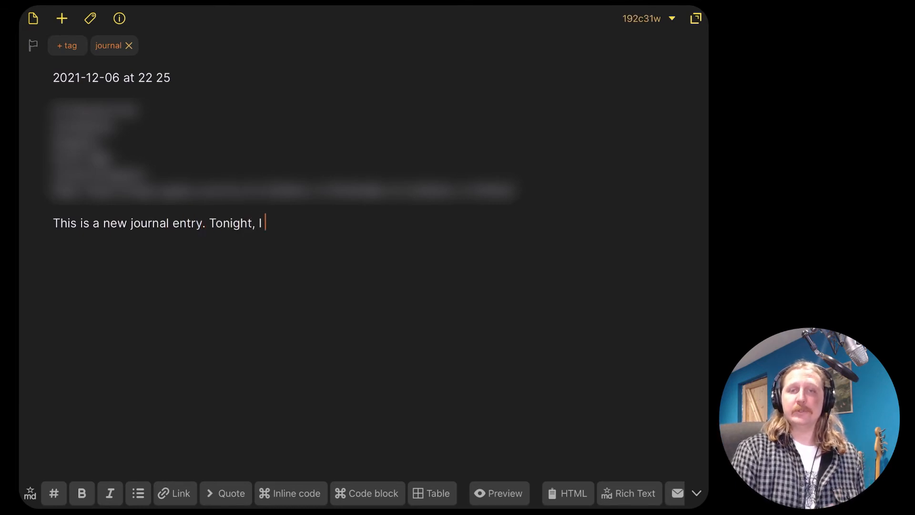
text(filmed the)
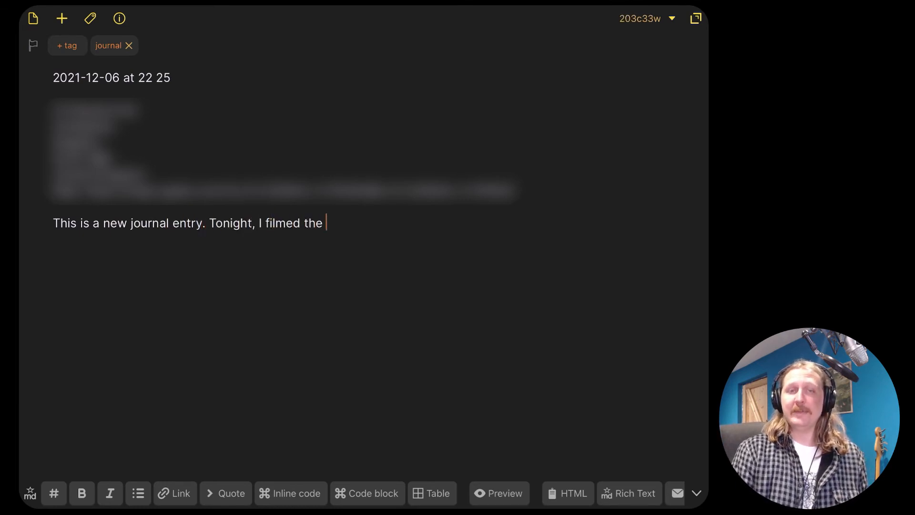
text(video for c)
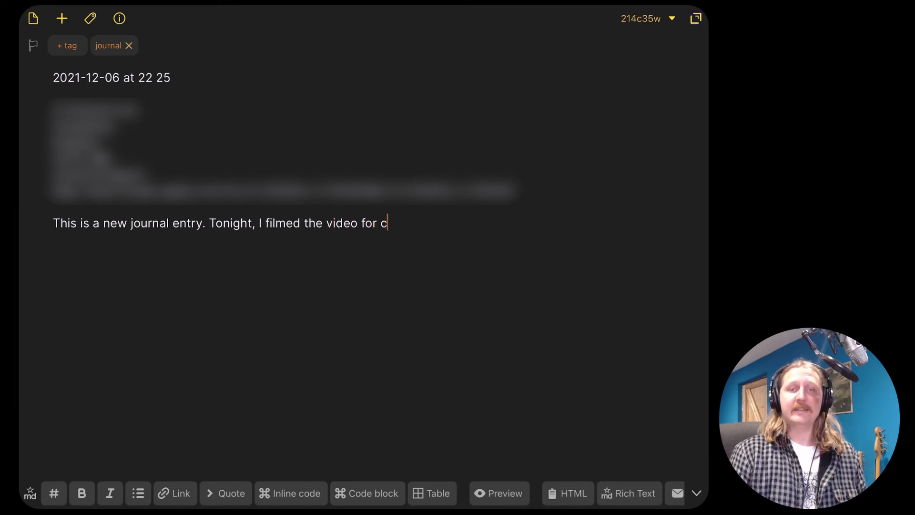
text(reating a new entry an)
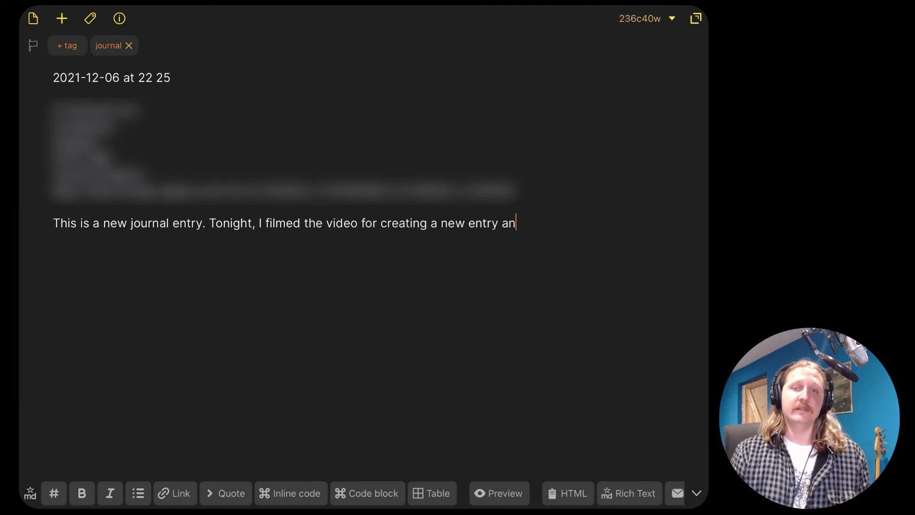
text(with a shortcu)
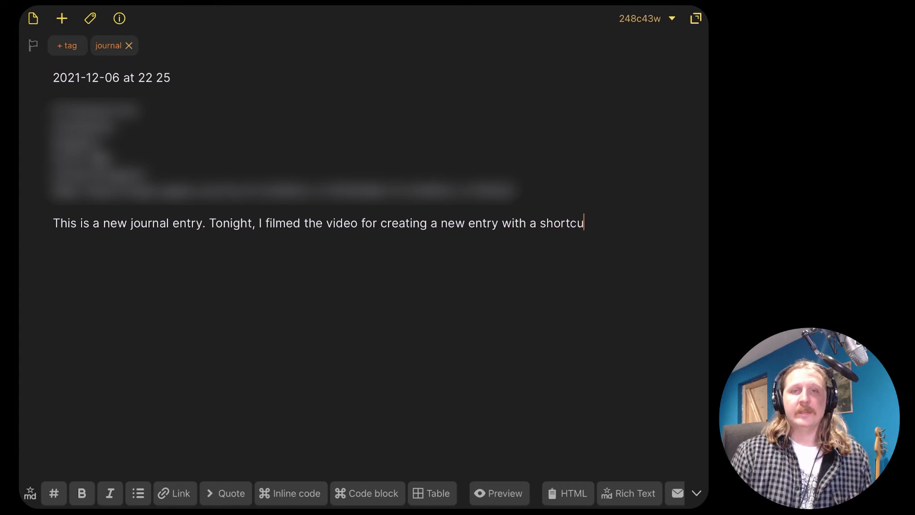
text(t.)
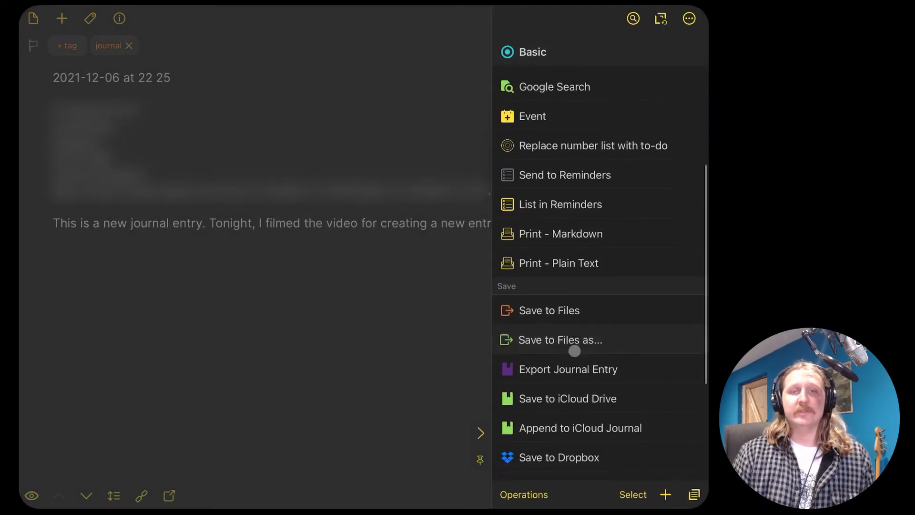
Step: Scroll the action list and start a blank New Action from the add menu
scroll(down, 3)
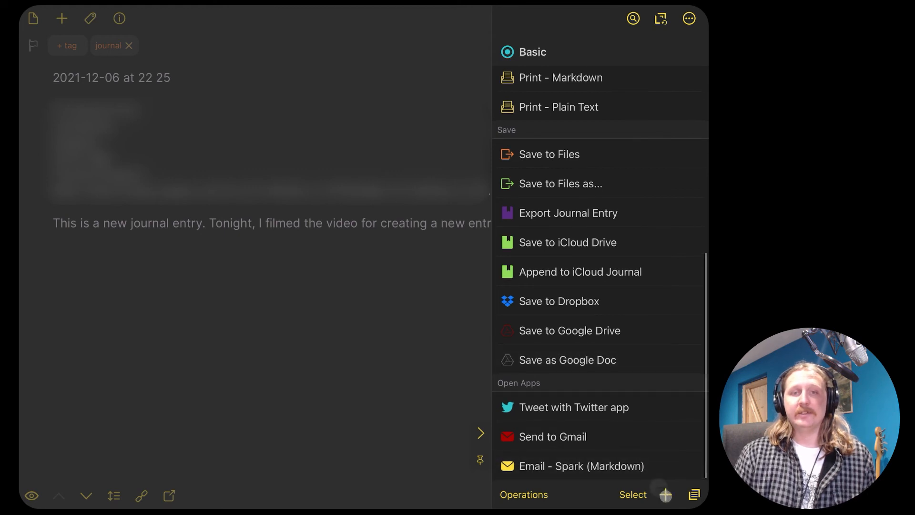
click(664, 495)
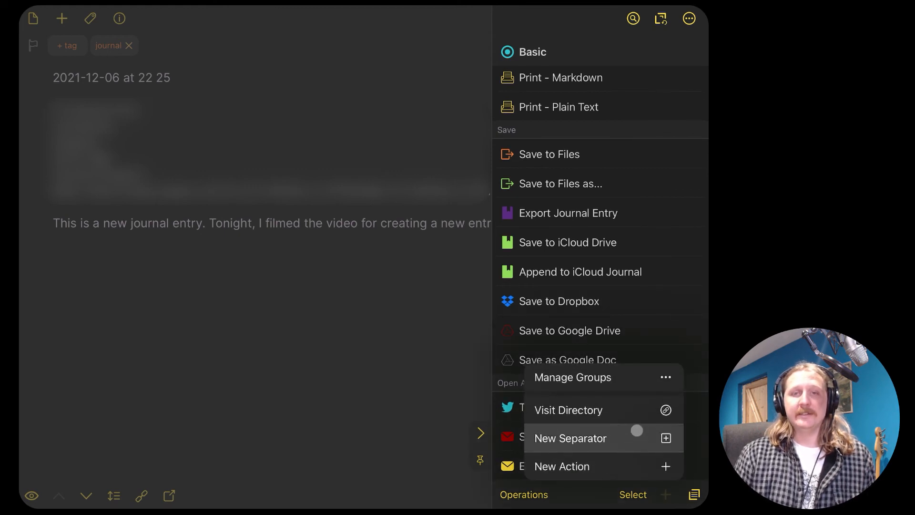
click(562, 466)
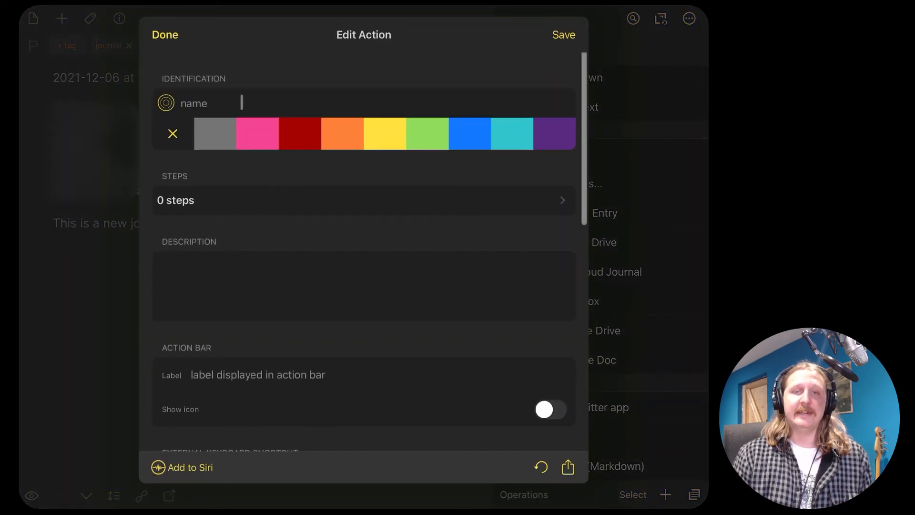
Step: Name the new action 'Export journal demo'
text(E)
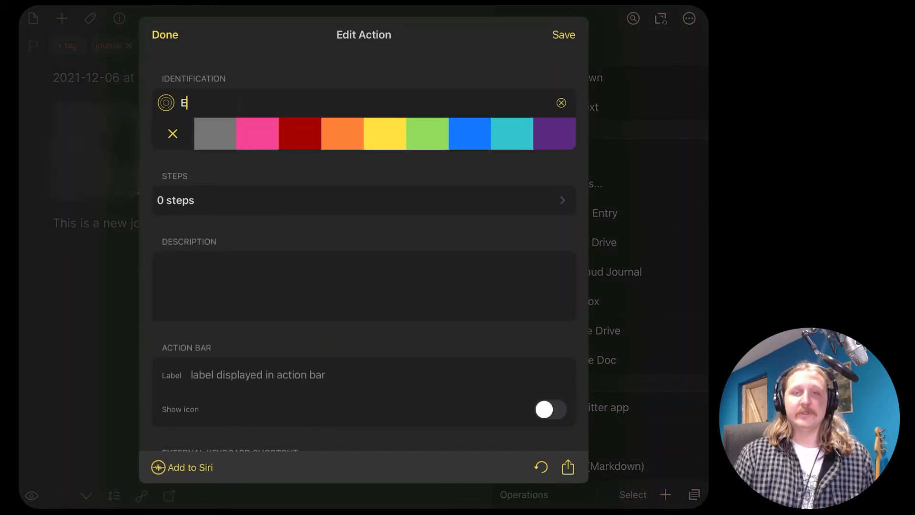
text(xport journa)
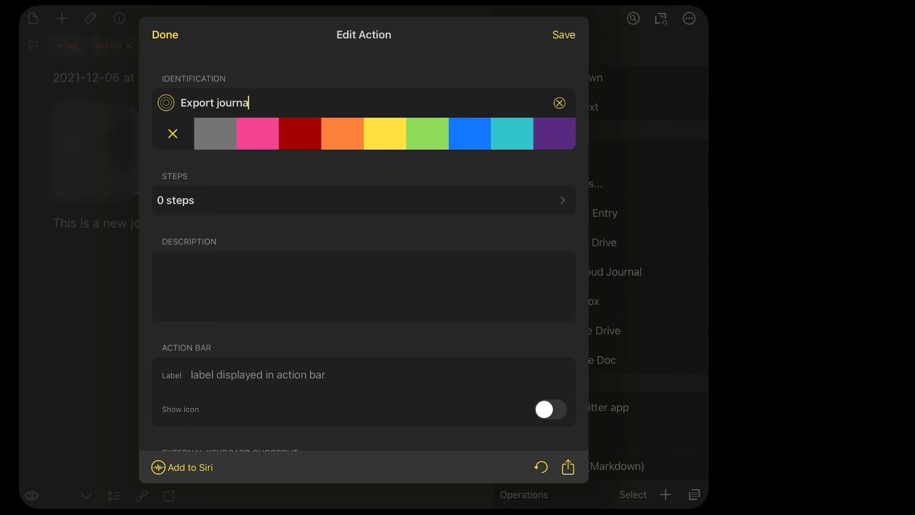
text(demo)
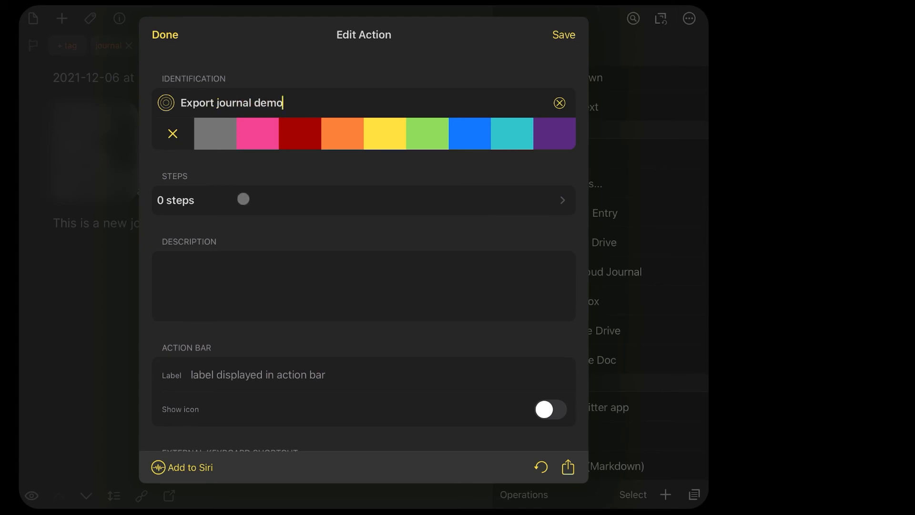
Step: Add an Export to file step to the action, naming files [[title]] with a [[draft]] template
click(362, 200)
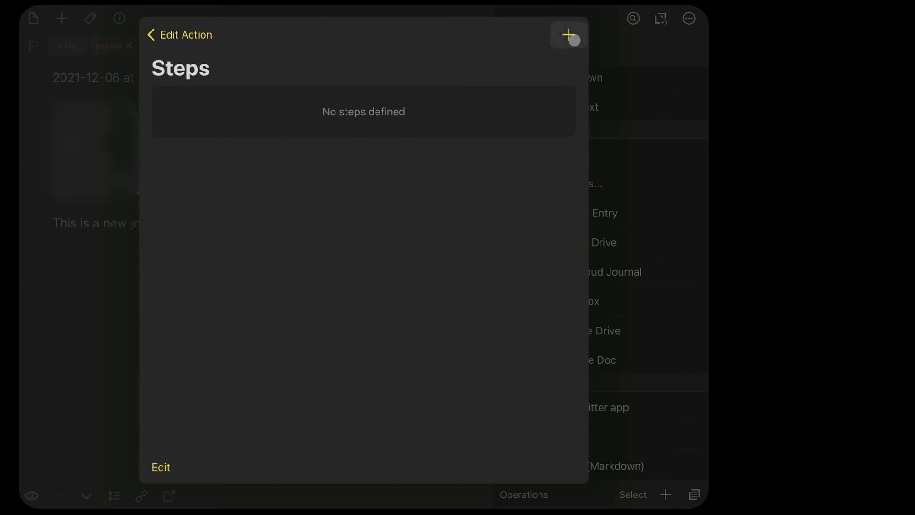
click(566, 36)
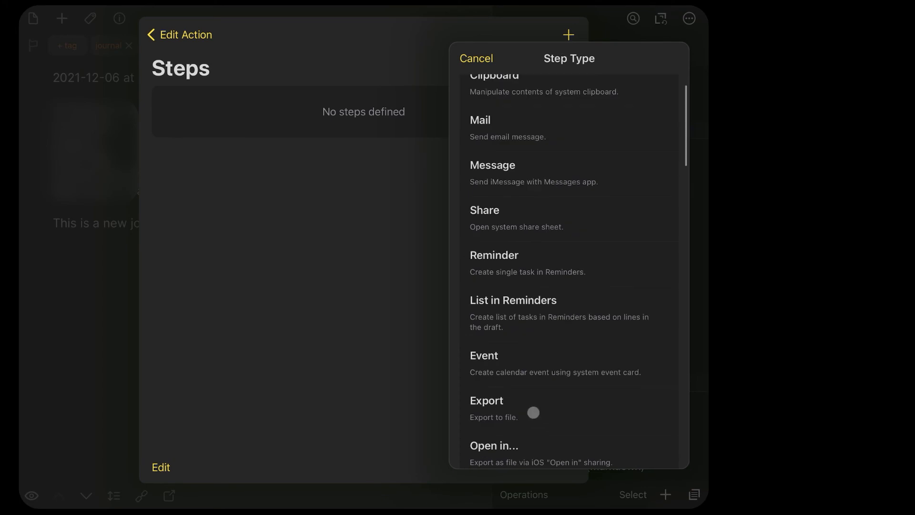
click(486, 401)
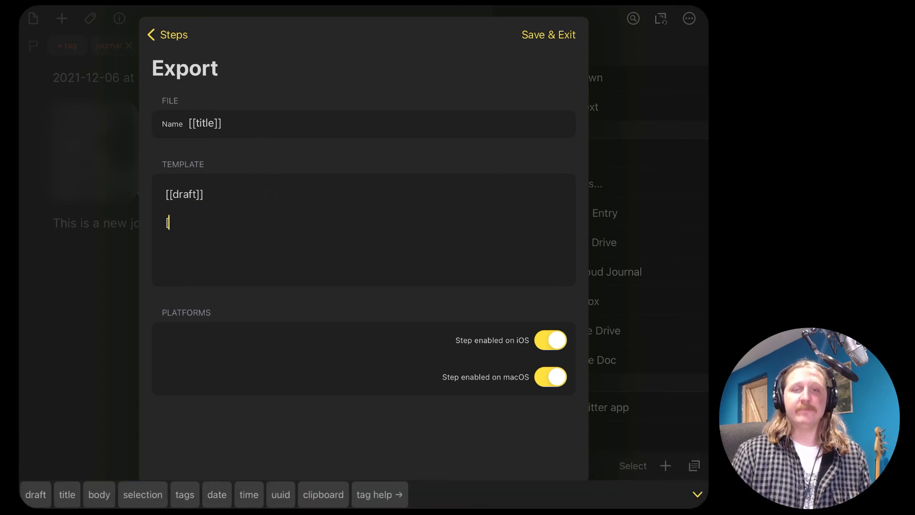
Step: Add [[tags]] under [[draft]] in the Export template, then switch to the browser on the Notion Dad site
text([[ta)
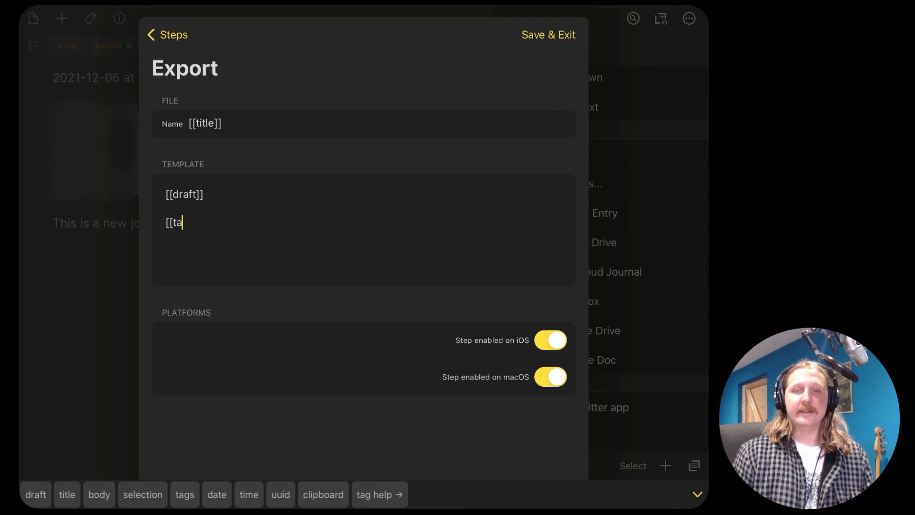
text(g)
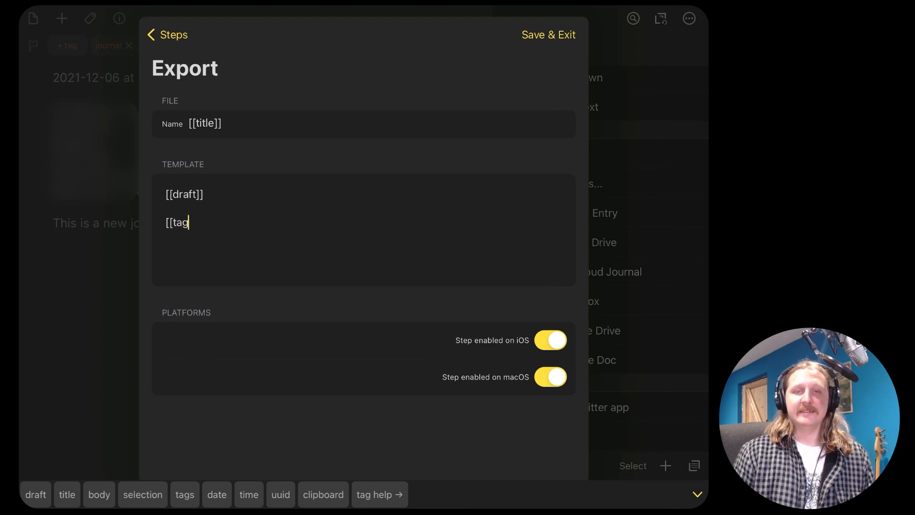
text(s]])
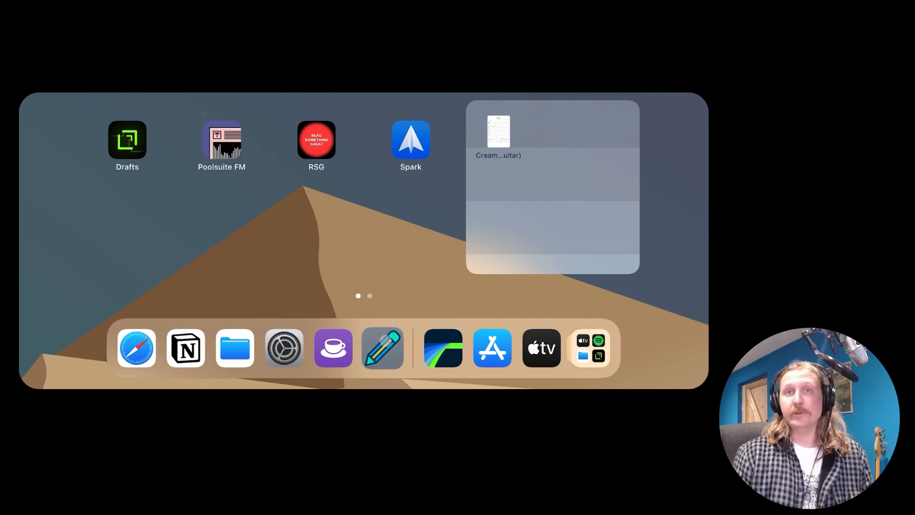
click(136, 347)
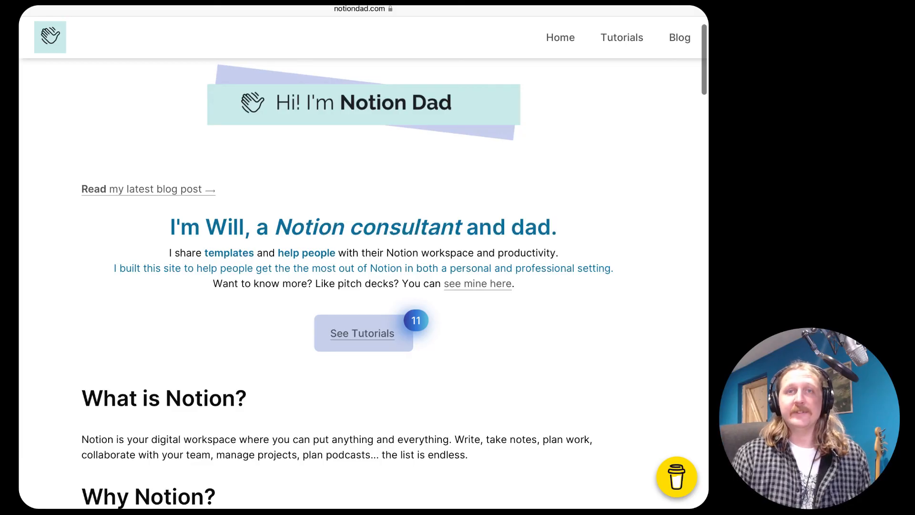